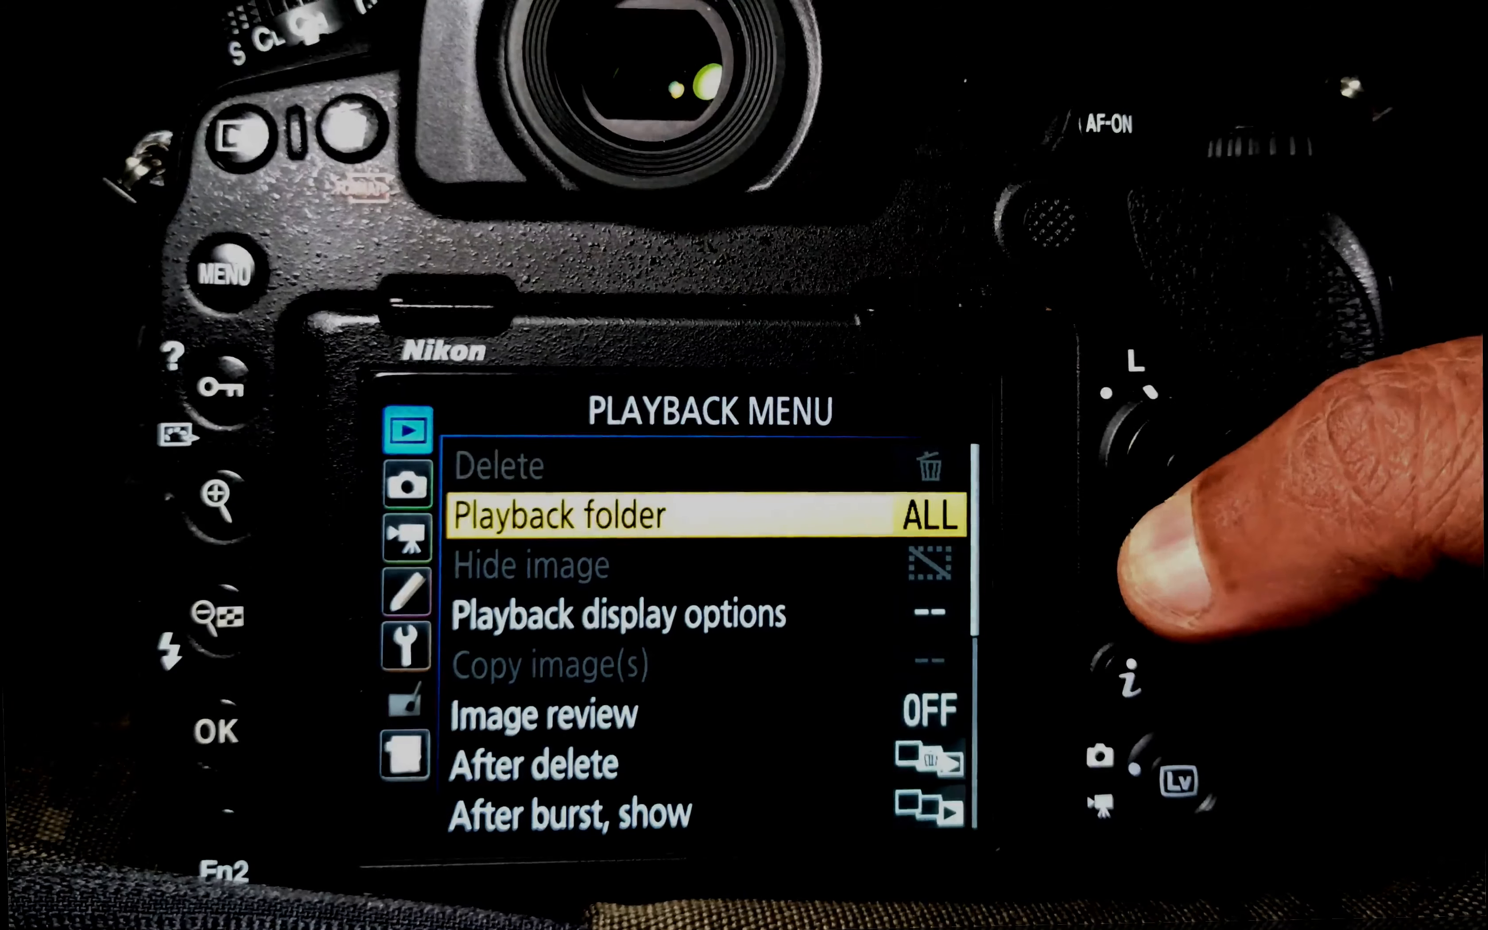
# - Set movie ISO sensitivity to auto ISO on with a 16000 maximum at 2160p/30 frame size
pyautogui.press('Down')
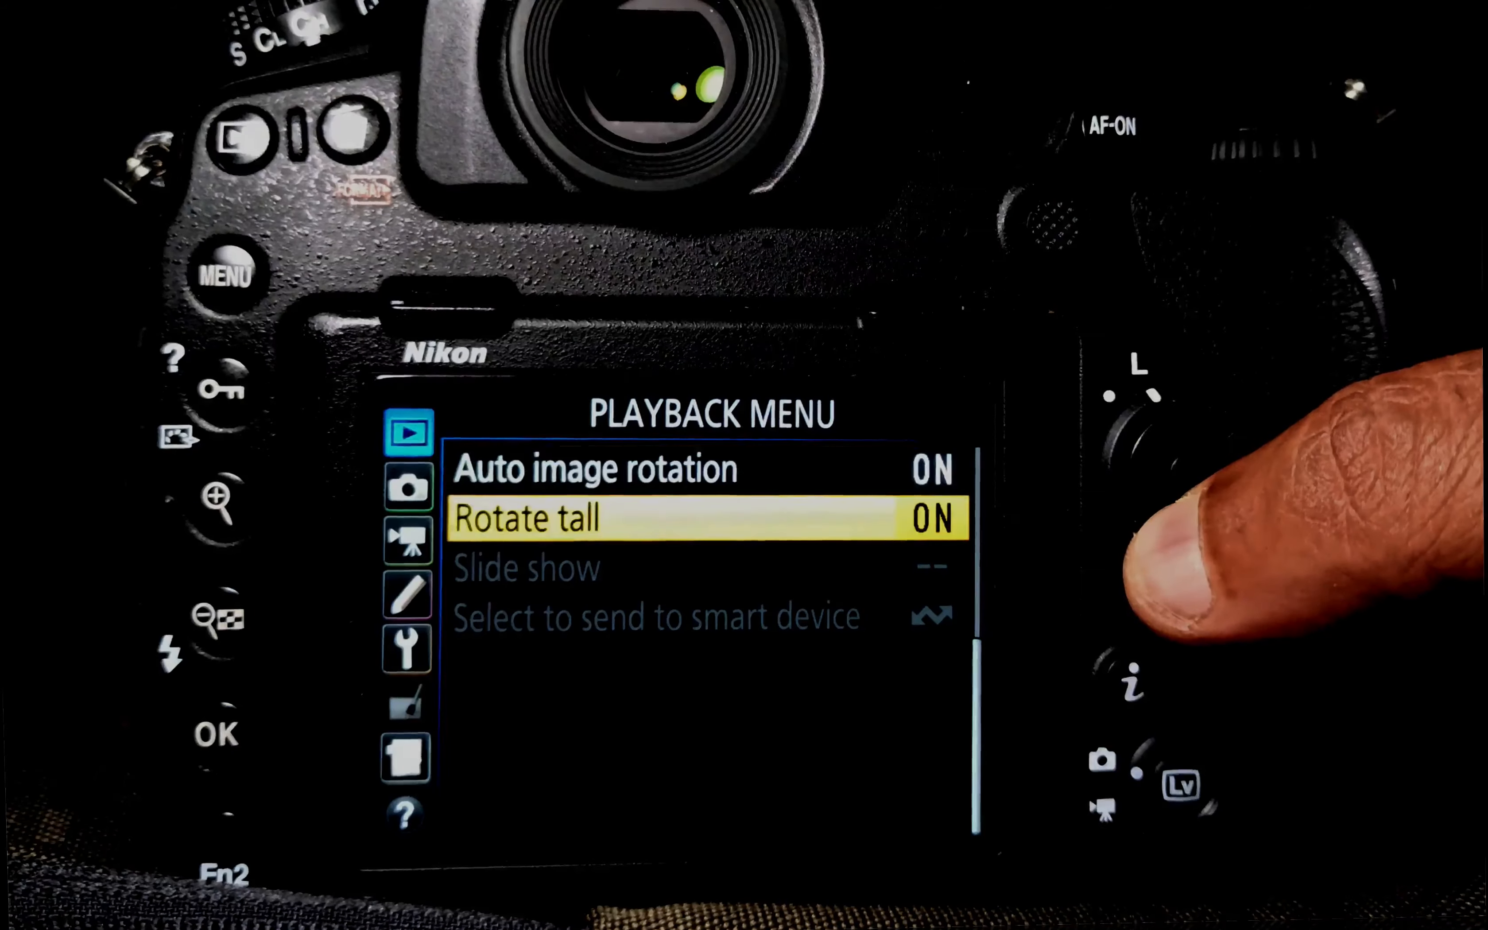
pyautogui.press('Down')
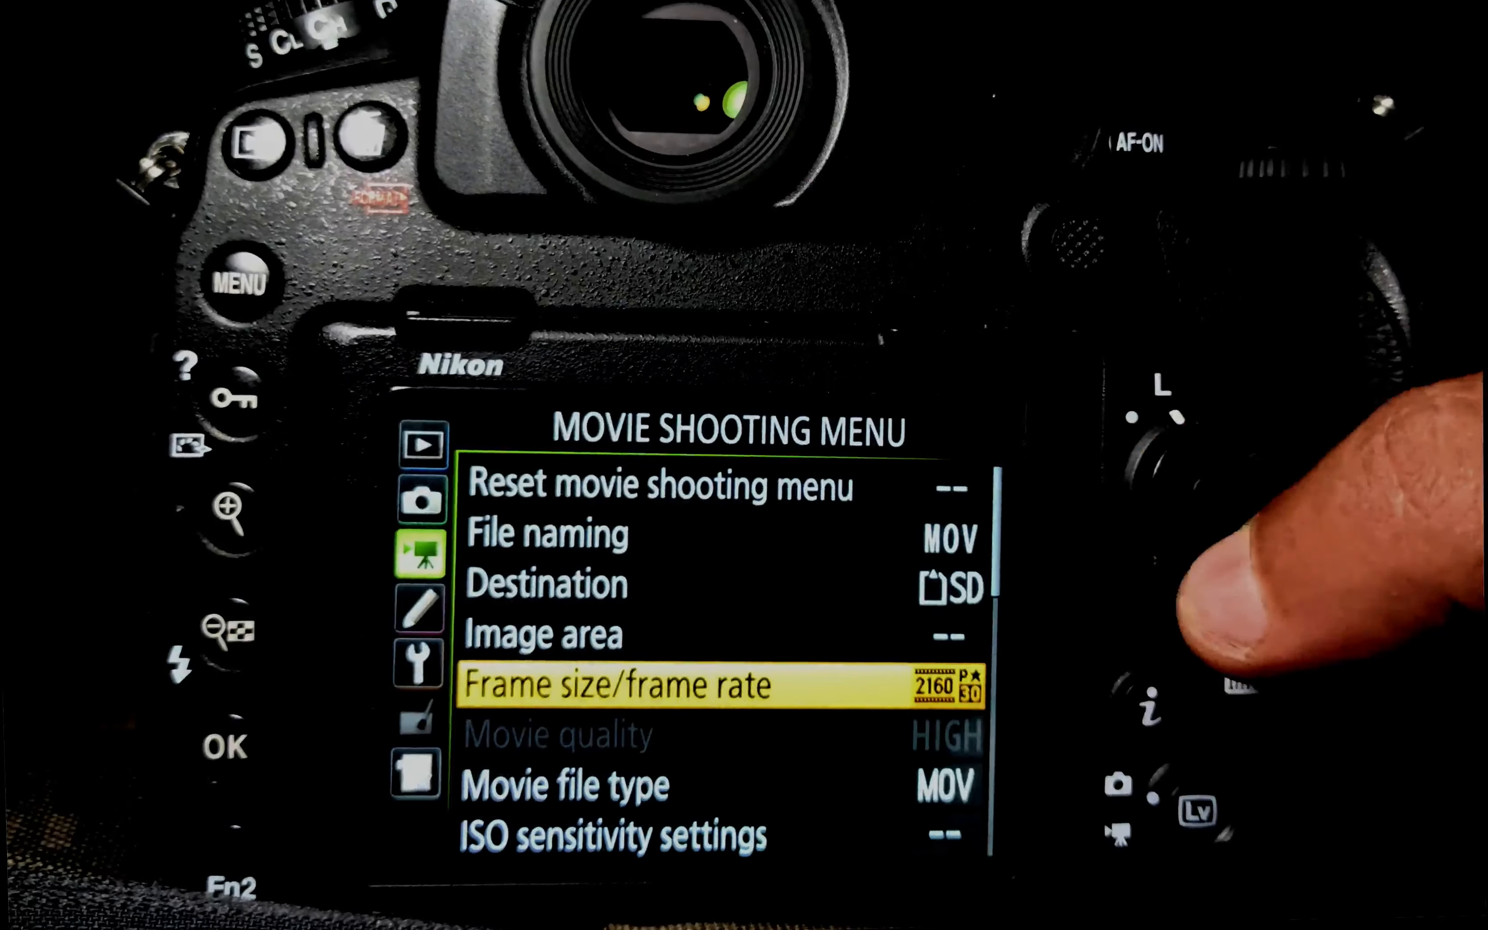
pyautogui.press('down')
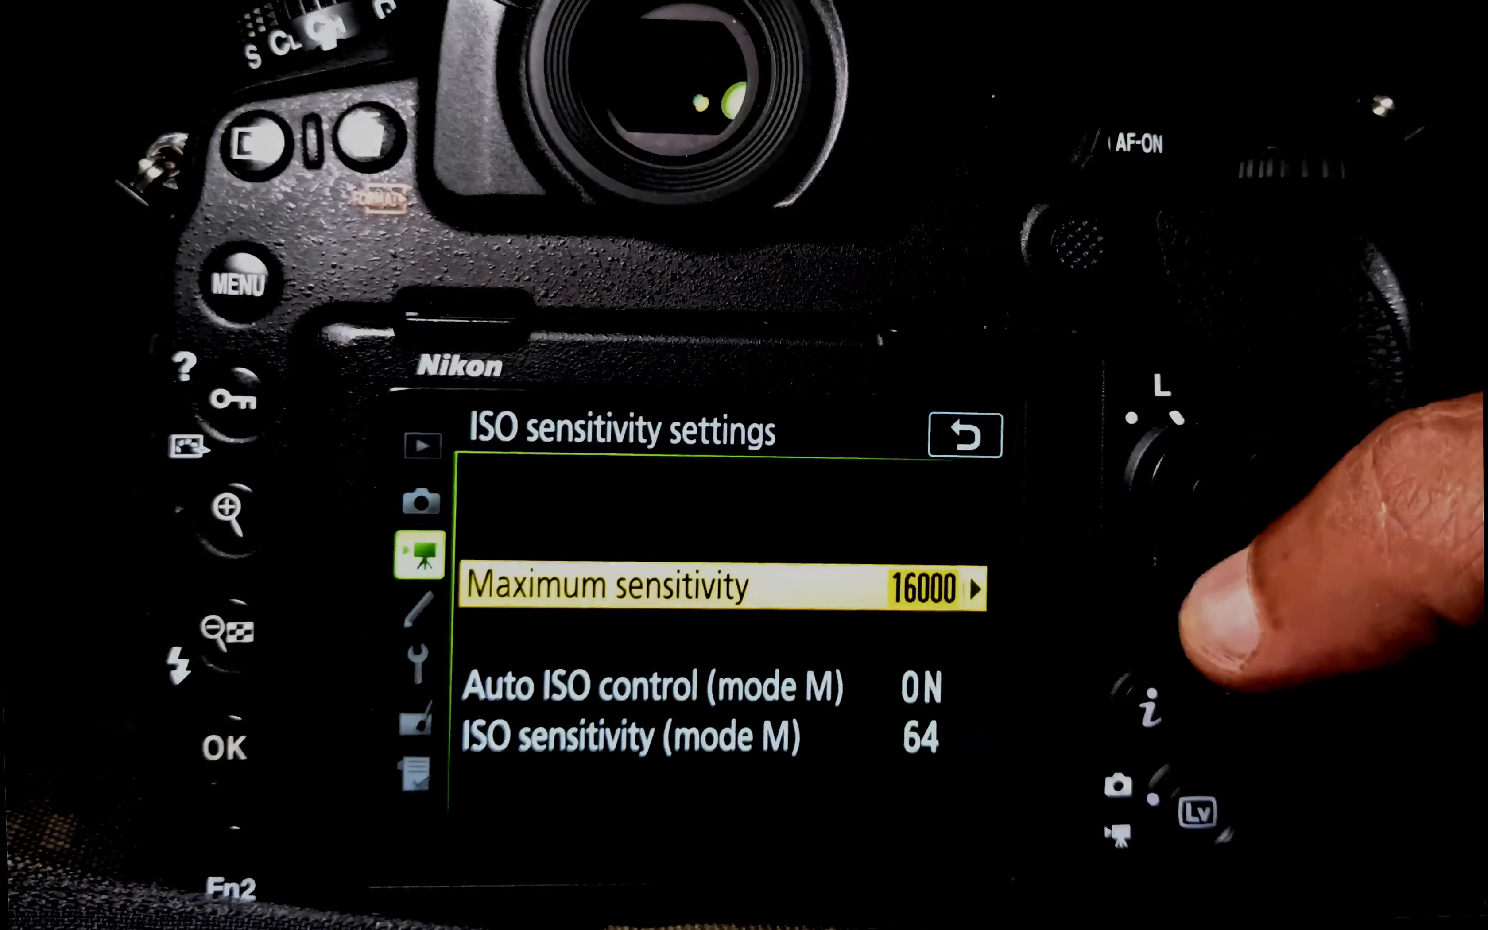
pyautogui.press('Down')
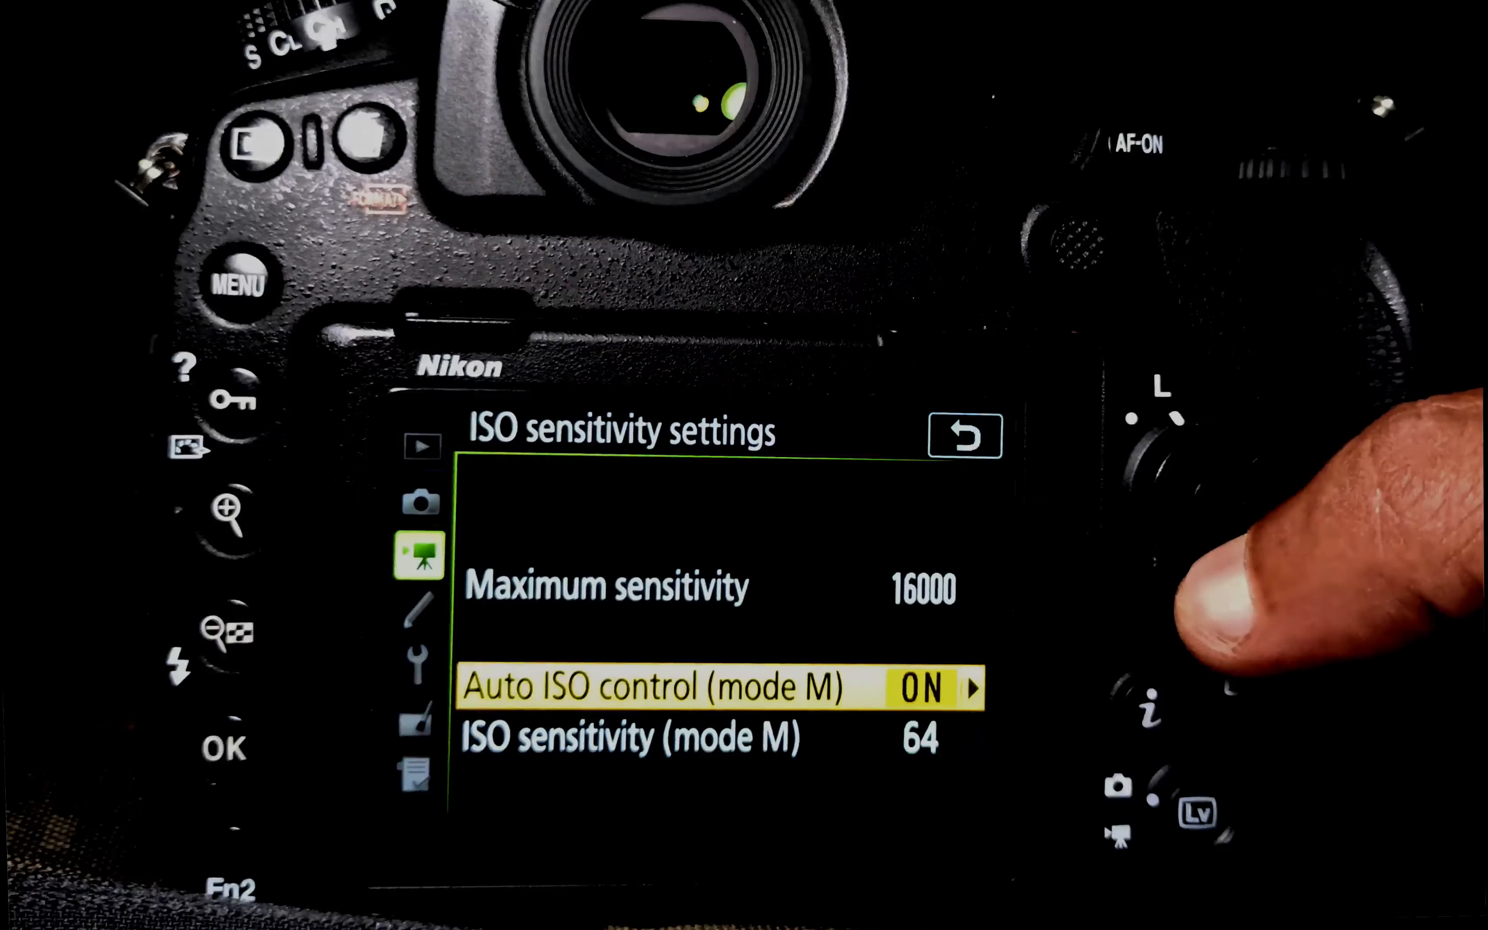
pyautogui.press('Down')
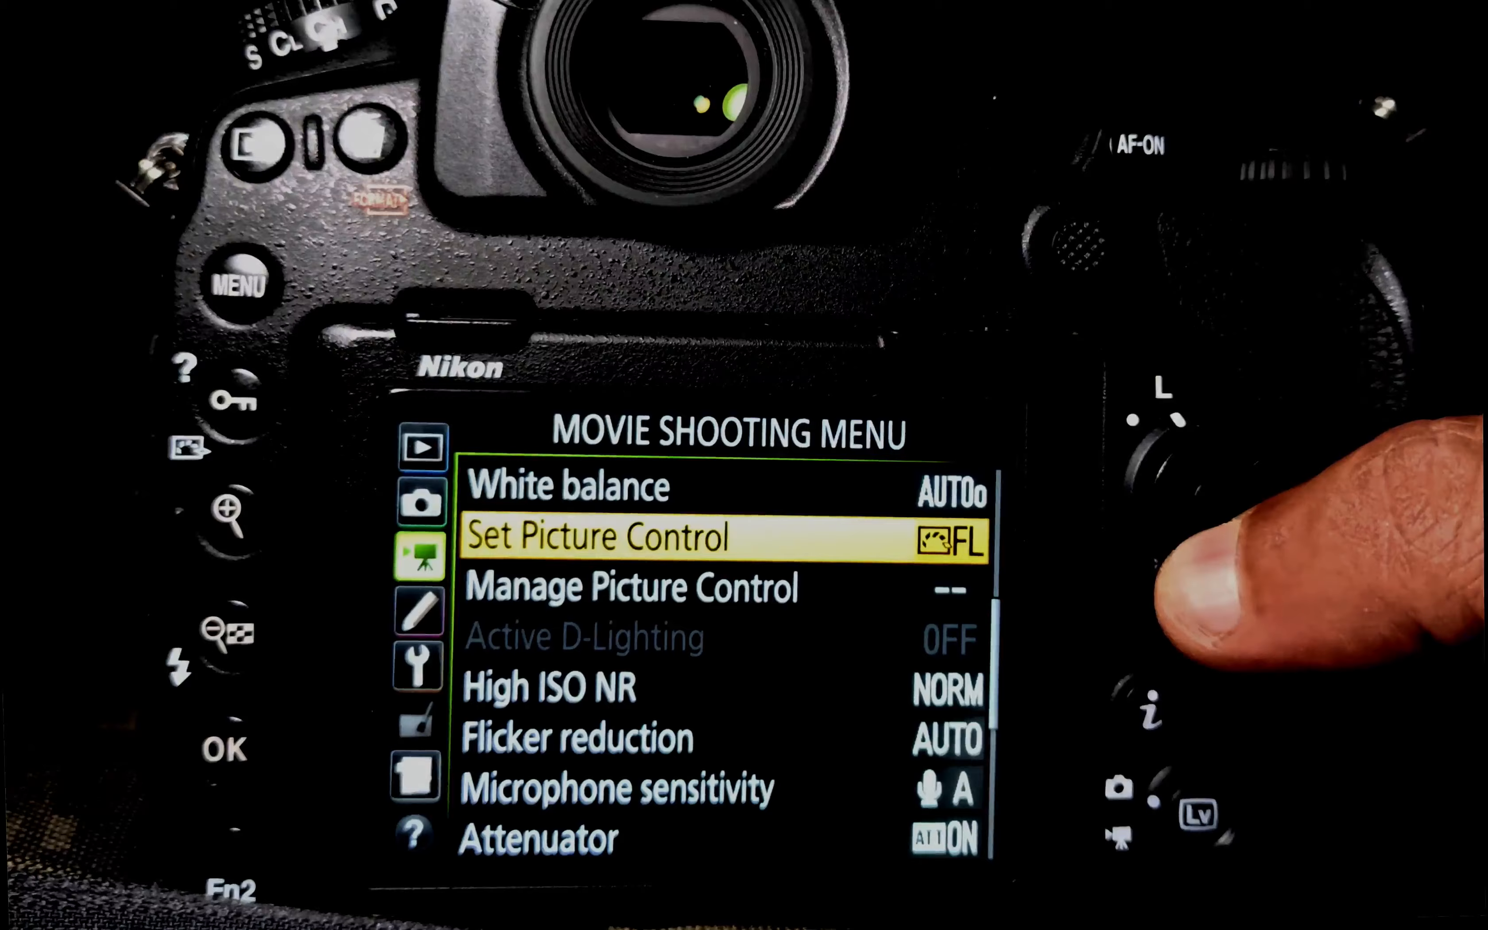
# - Turn wind noise reduction on while passing flicker reduction and attenuator options
pyautogui.press('down')
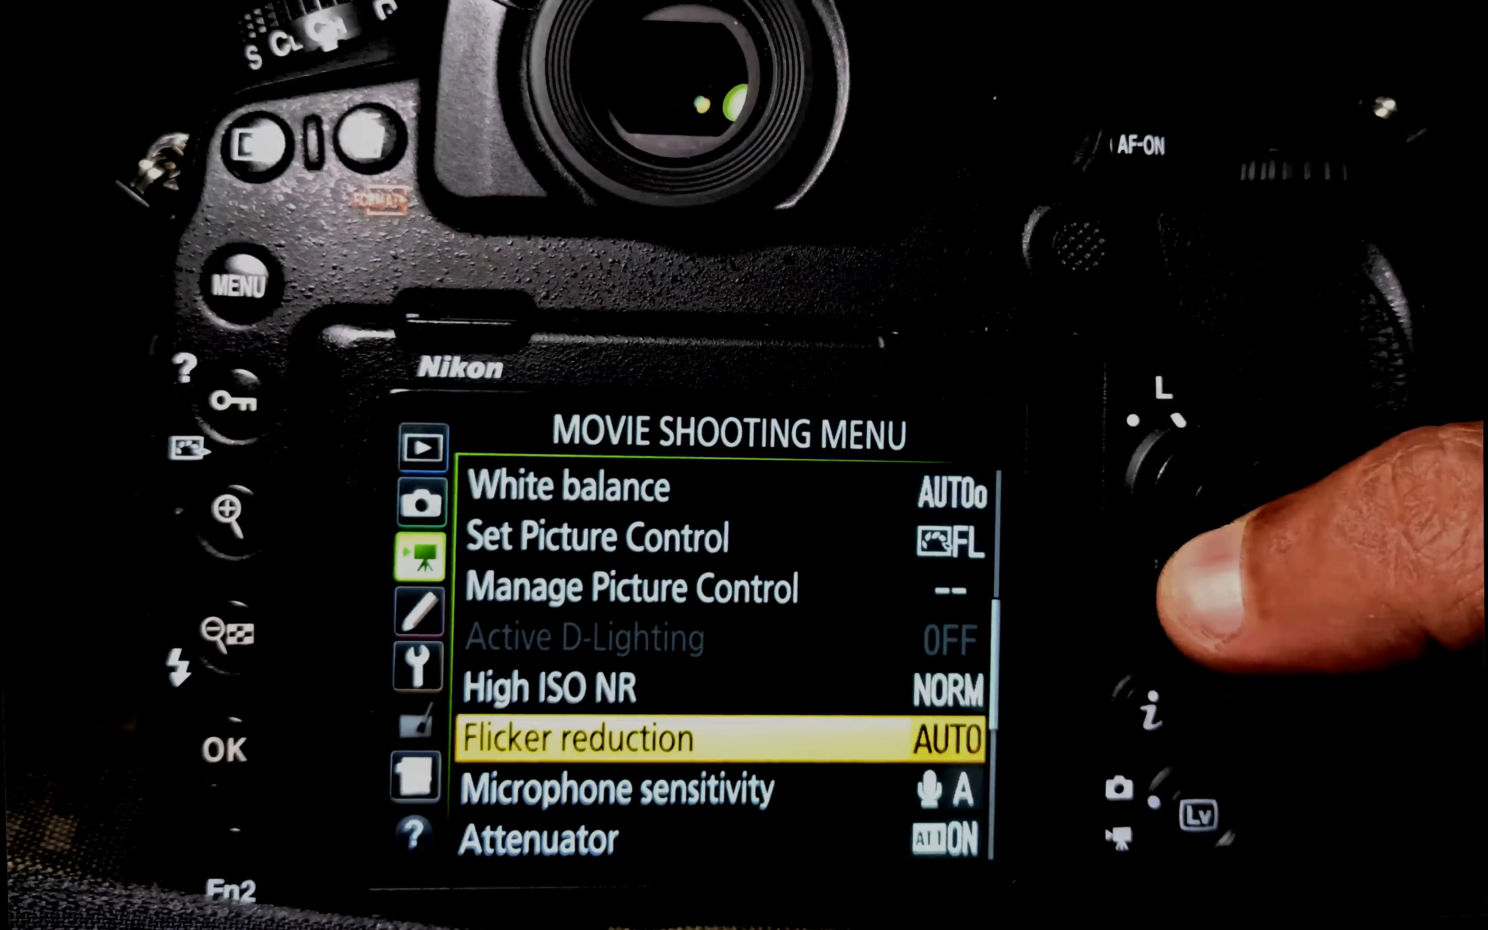
pyautogui.press('down')
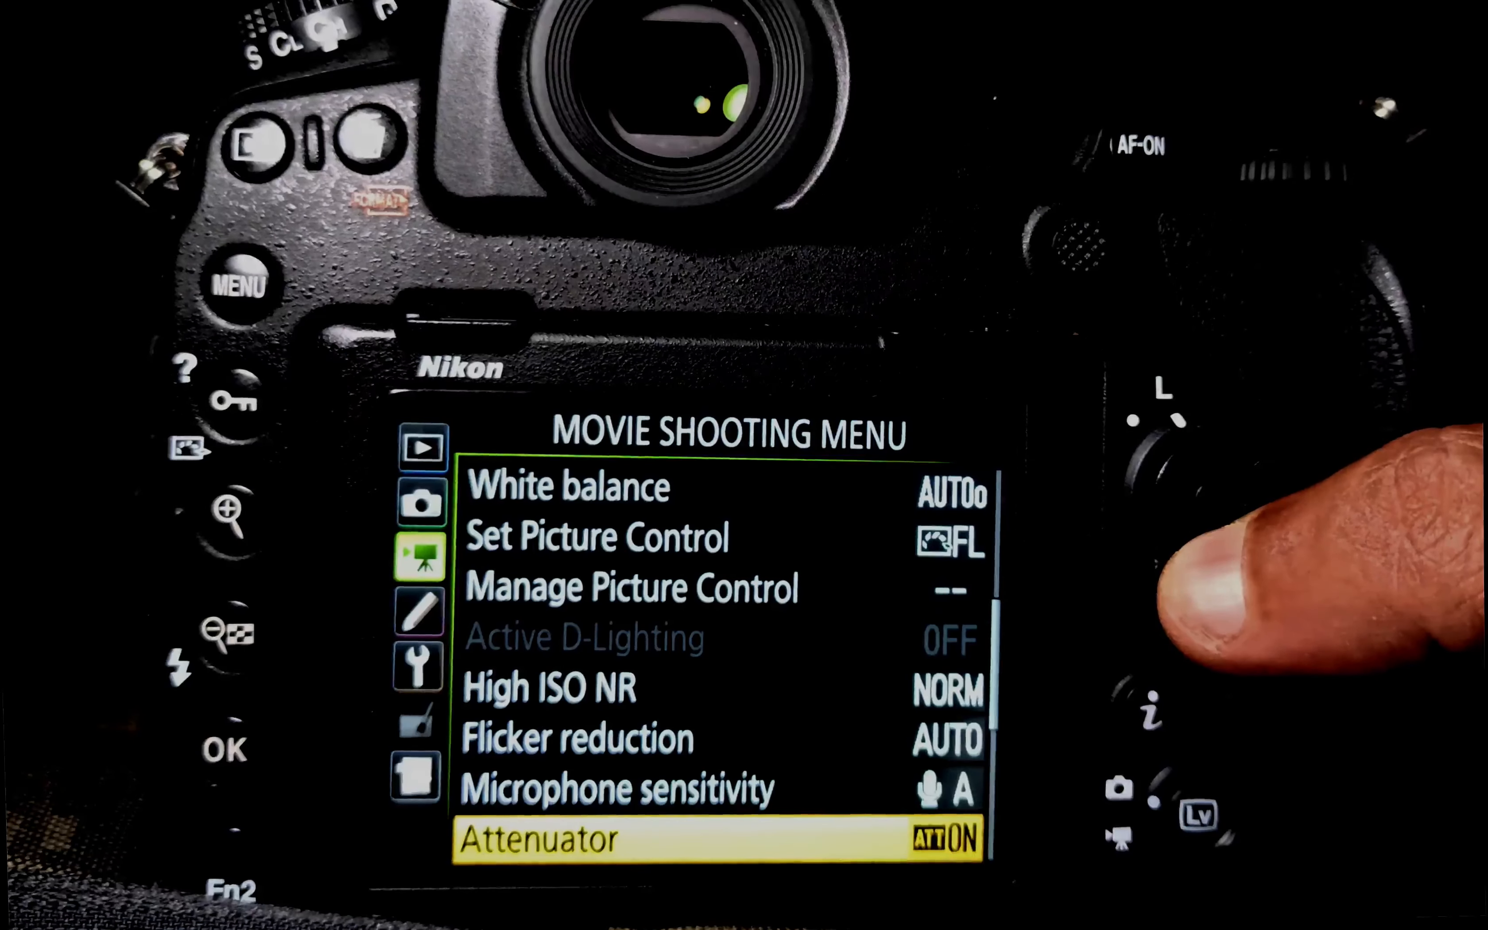
pyautogui.scroll(-3)
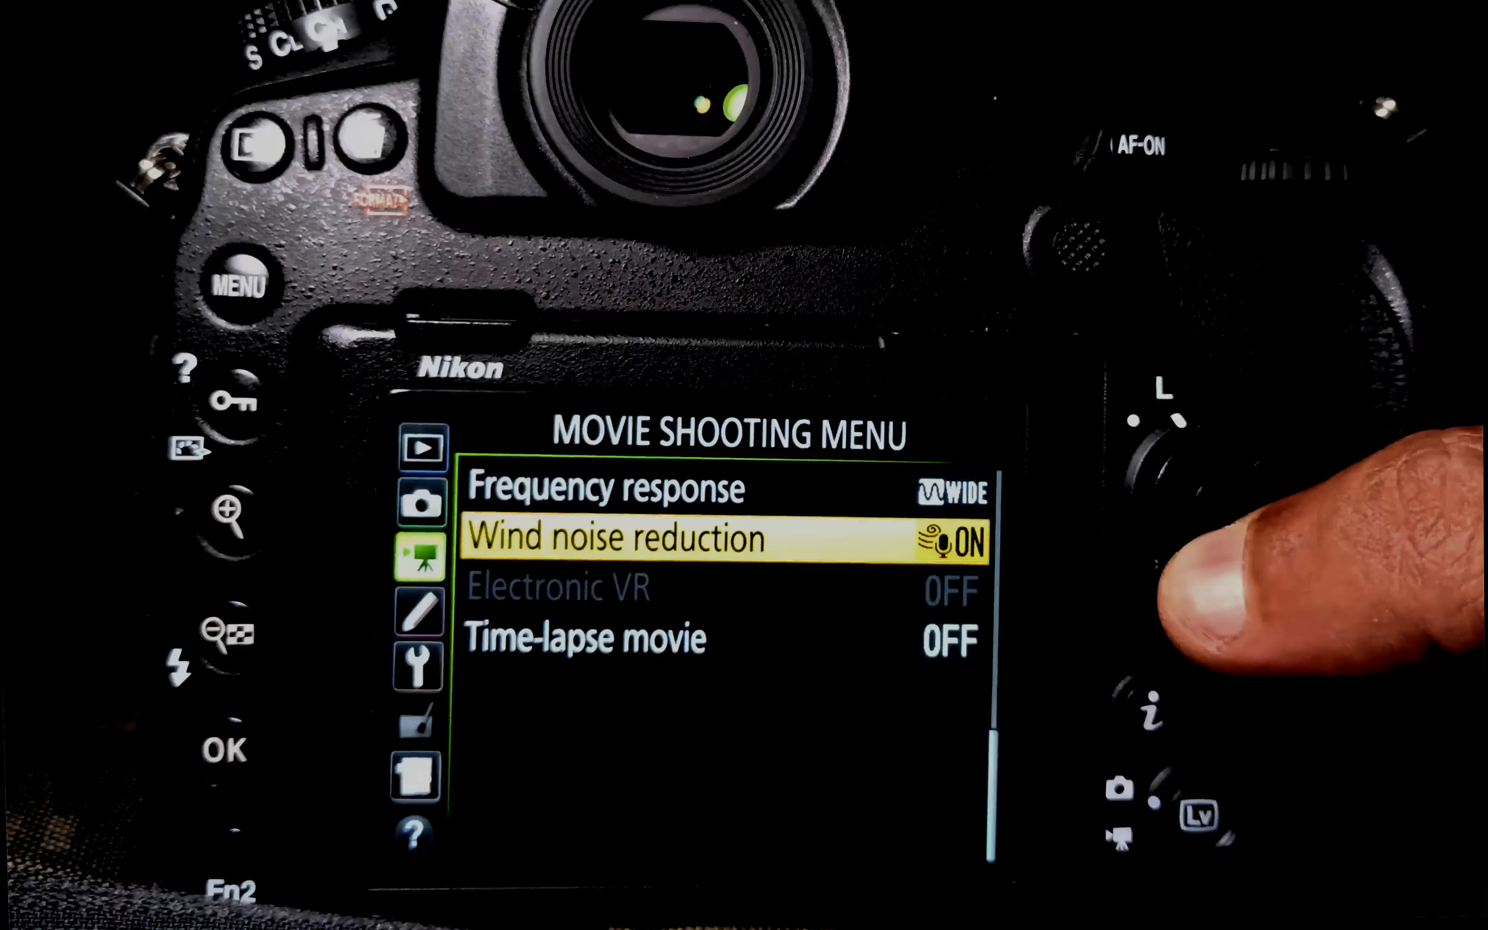
pyautogui.press('Down')
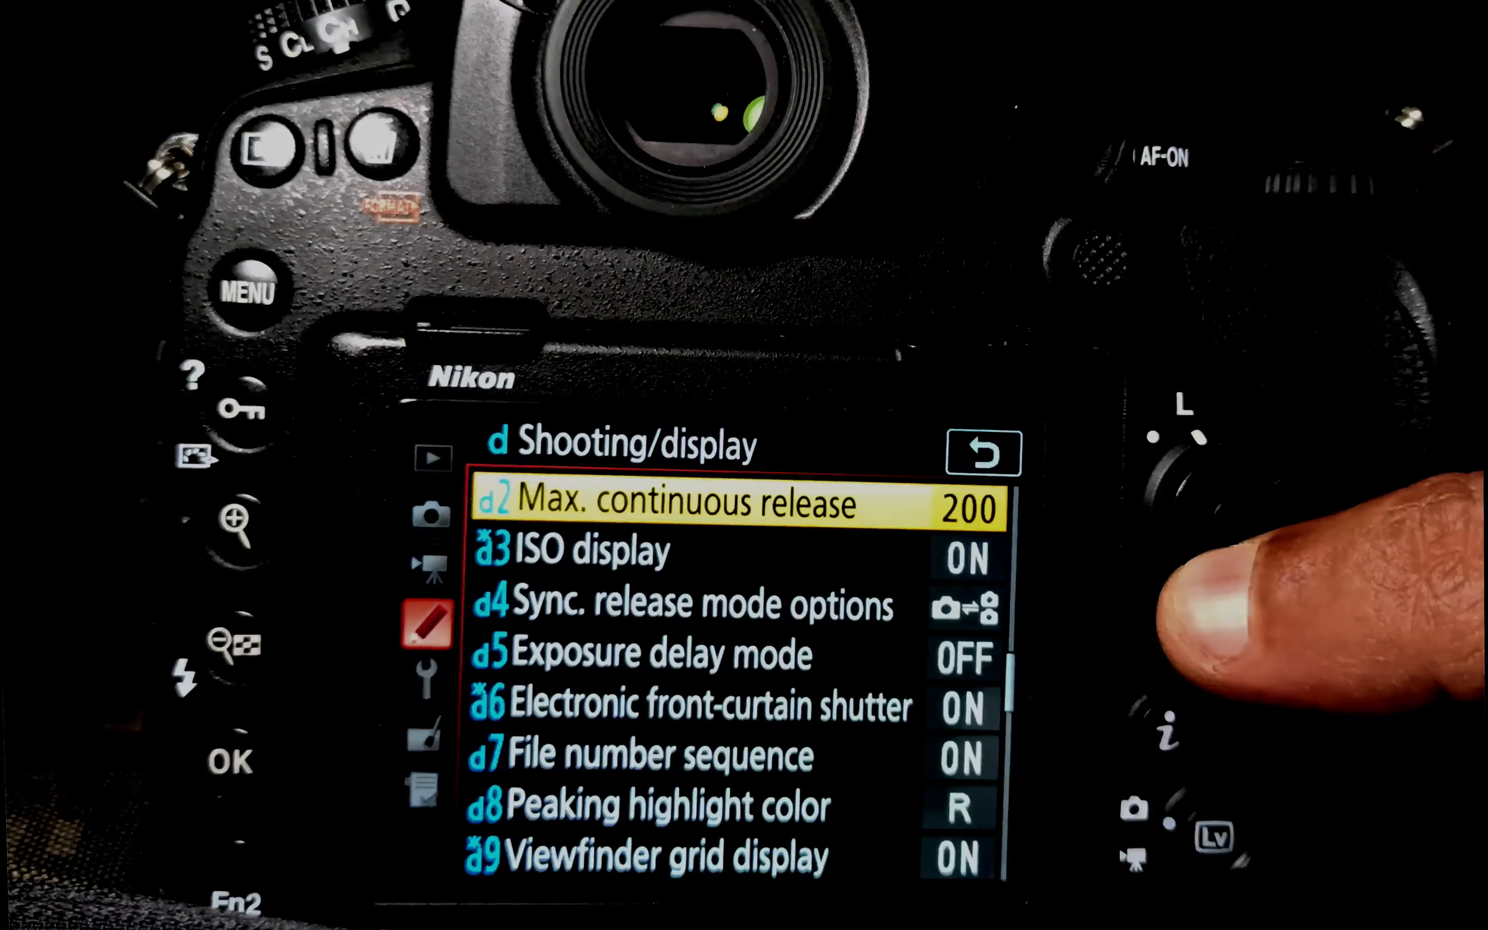
# - Review custom settings d3–d10 including ISO display and peaking highlight color
pyautogui.press('down')
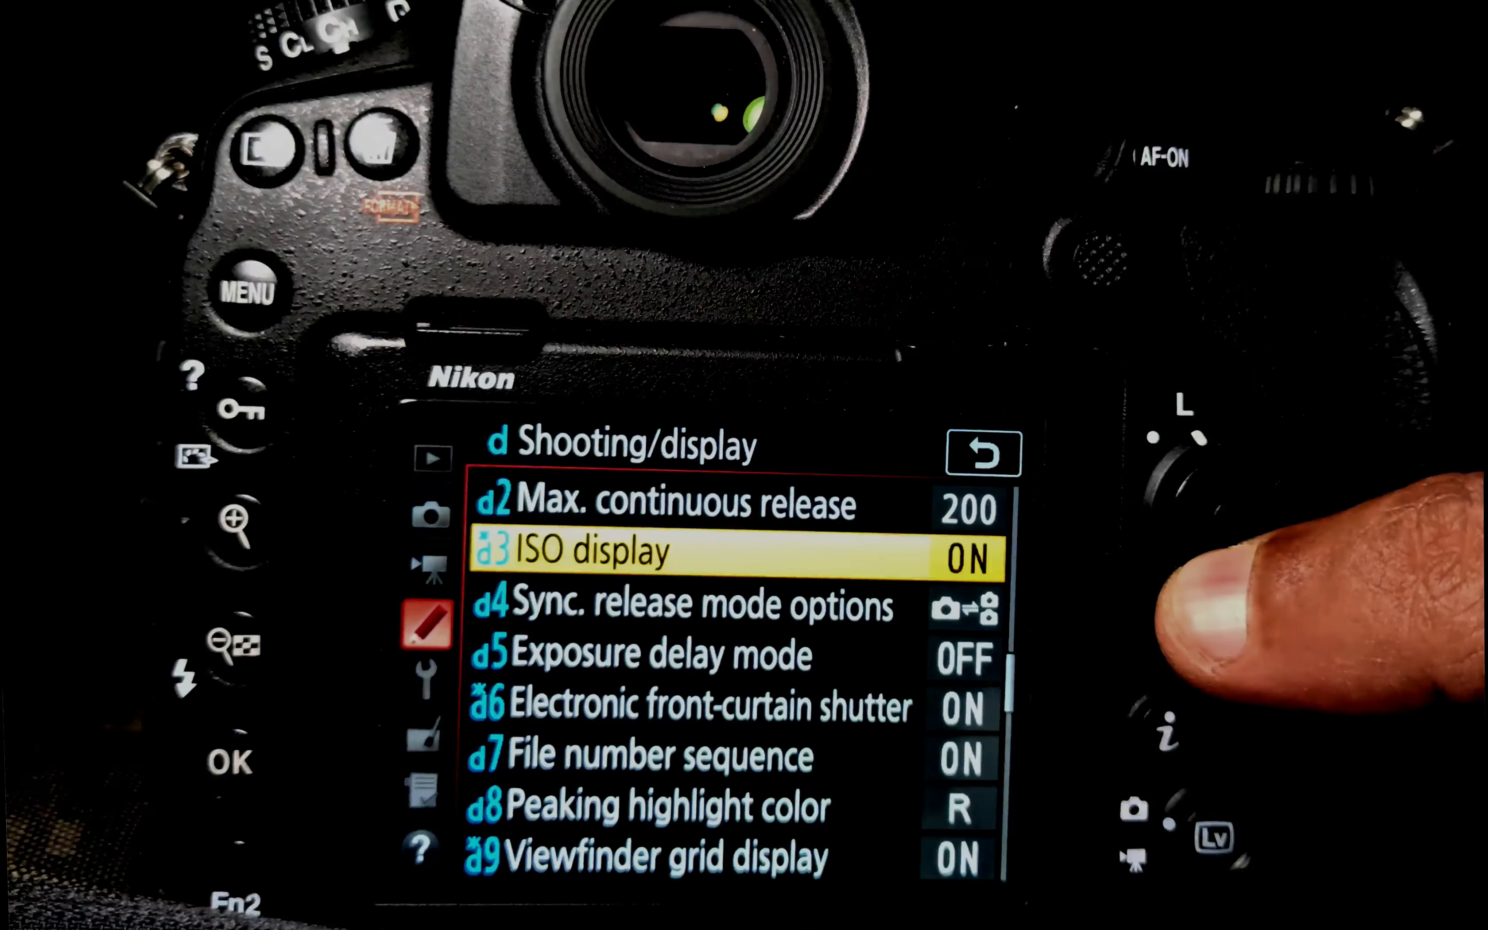
pyautogui.press('Down')
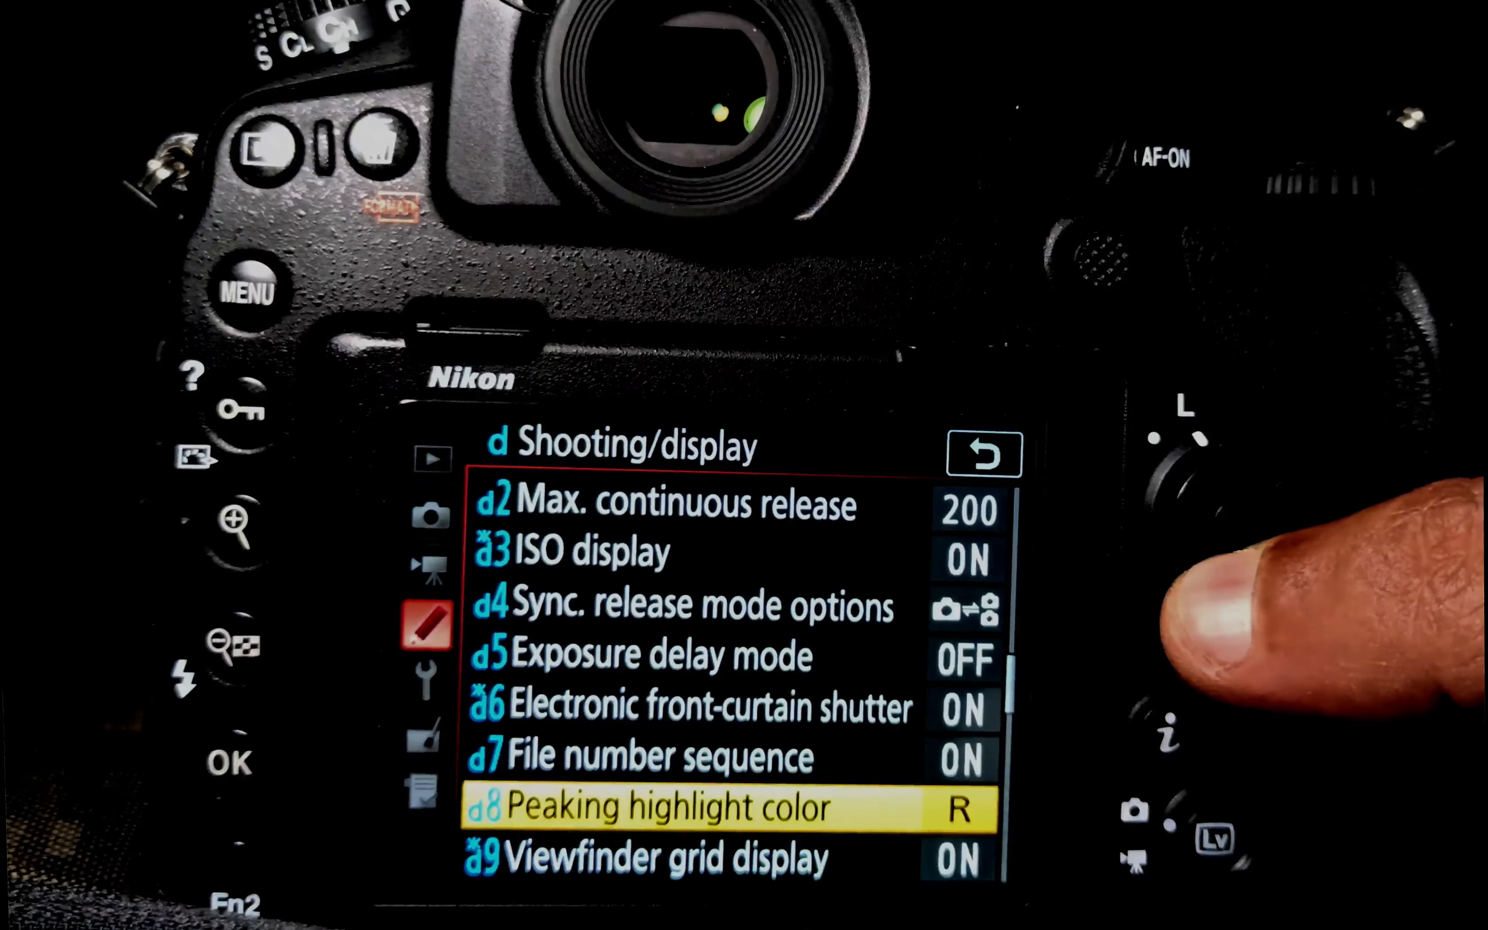
pyautogui.scroll(-3)
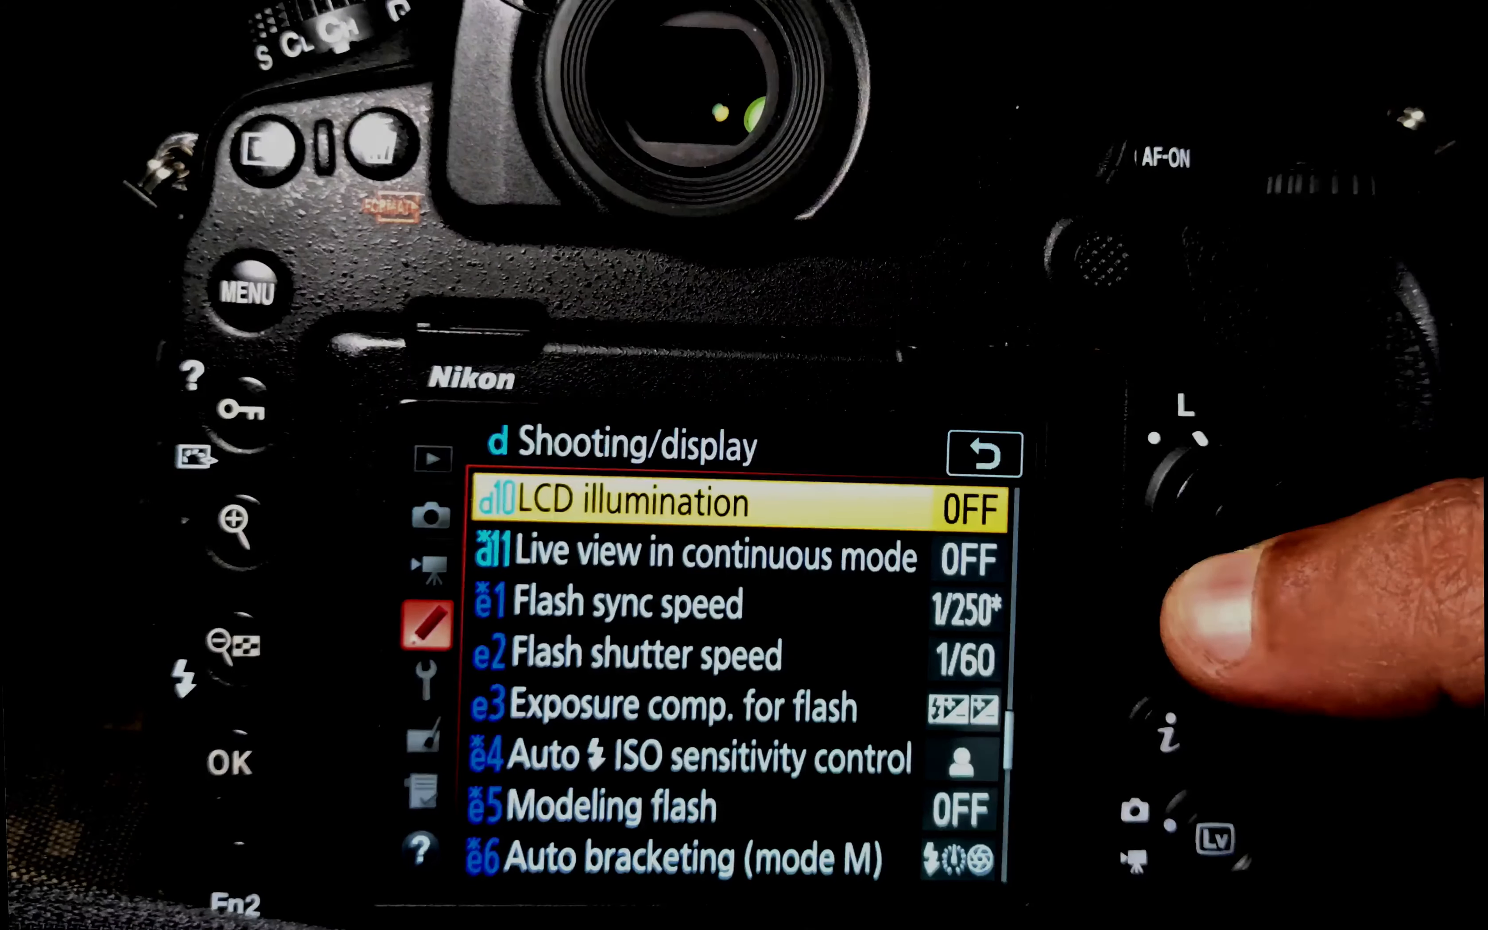
# - Set e1 flash sync speed to 1/250 s (Auto FP) and confirm e2 flash shutter speed 1/60
pyautogui.press('Down')
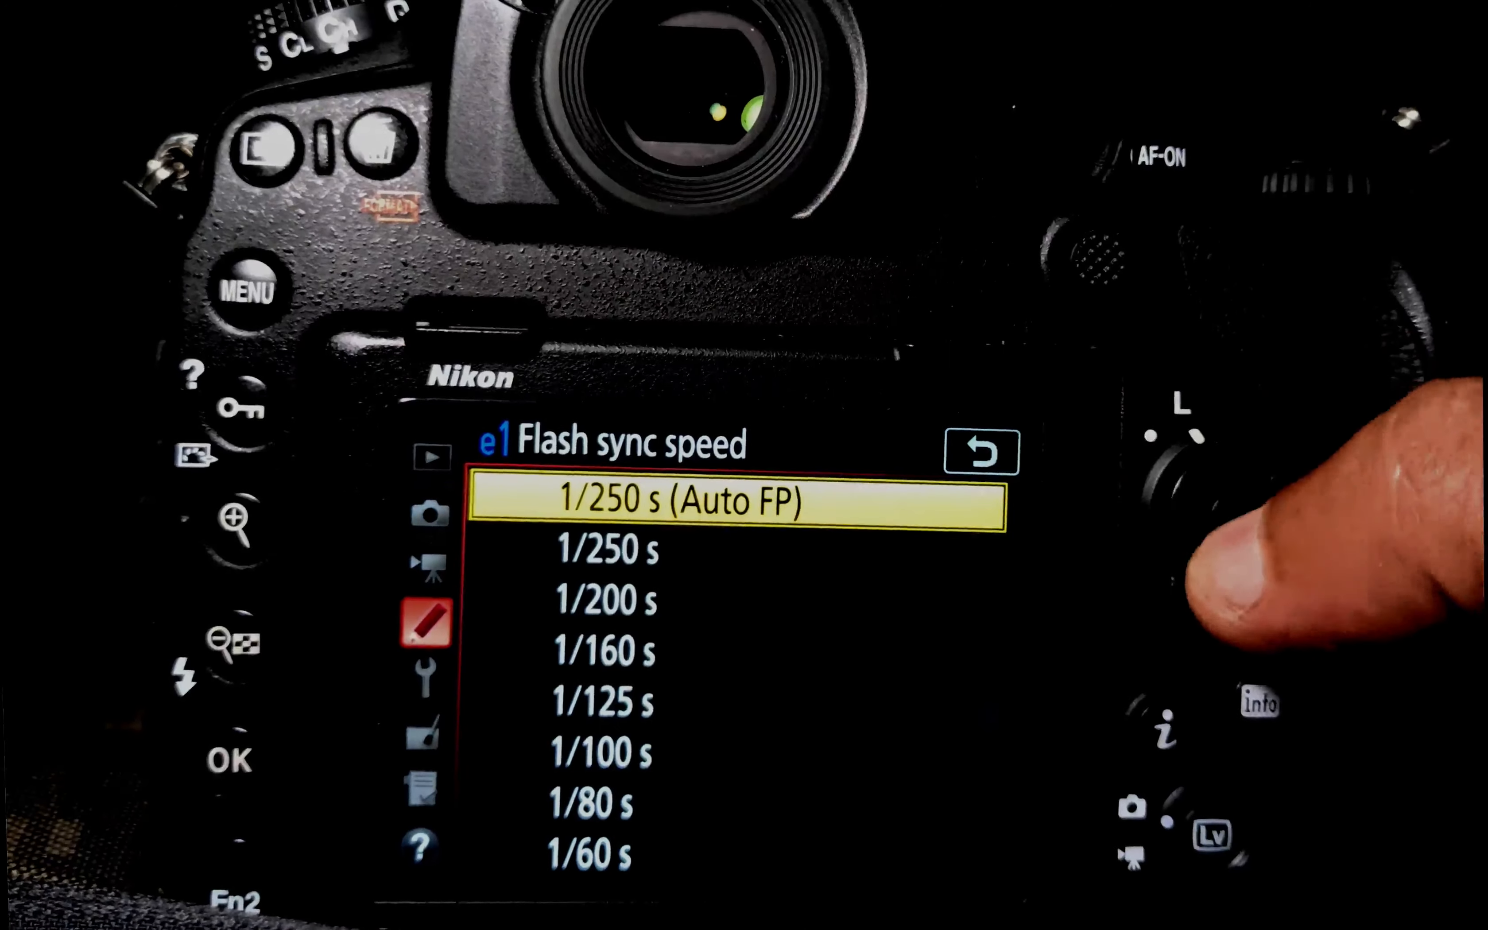
pyautogui.click(984, 453)
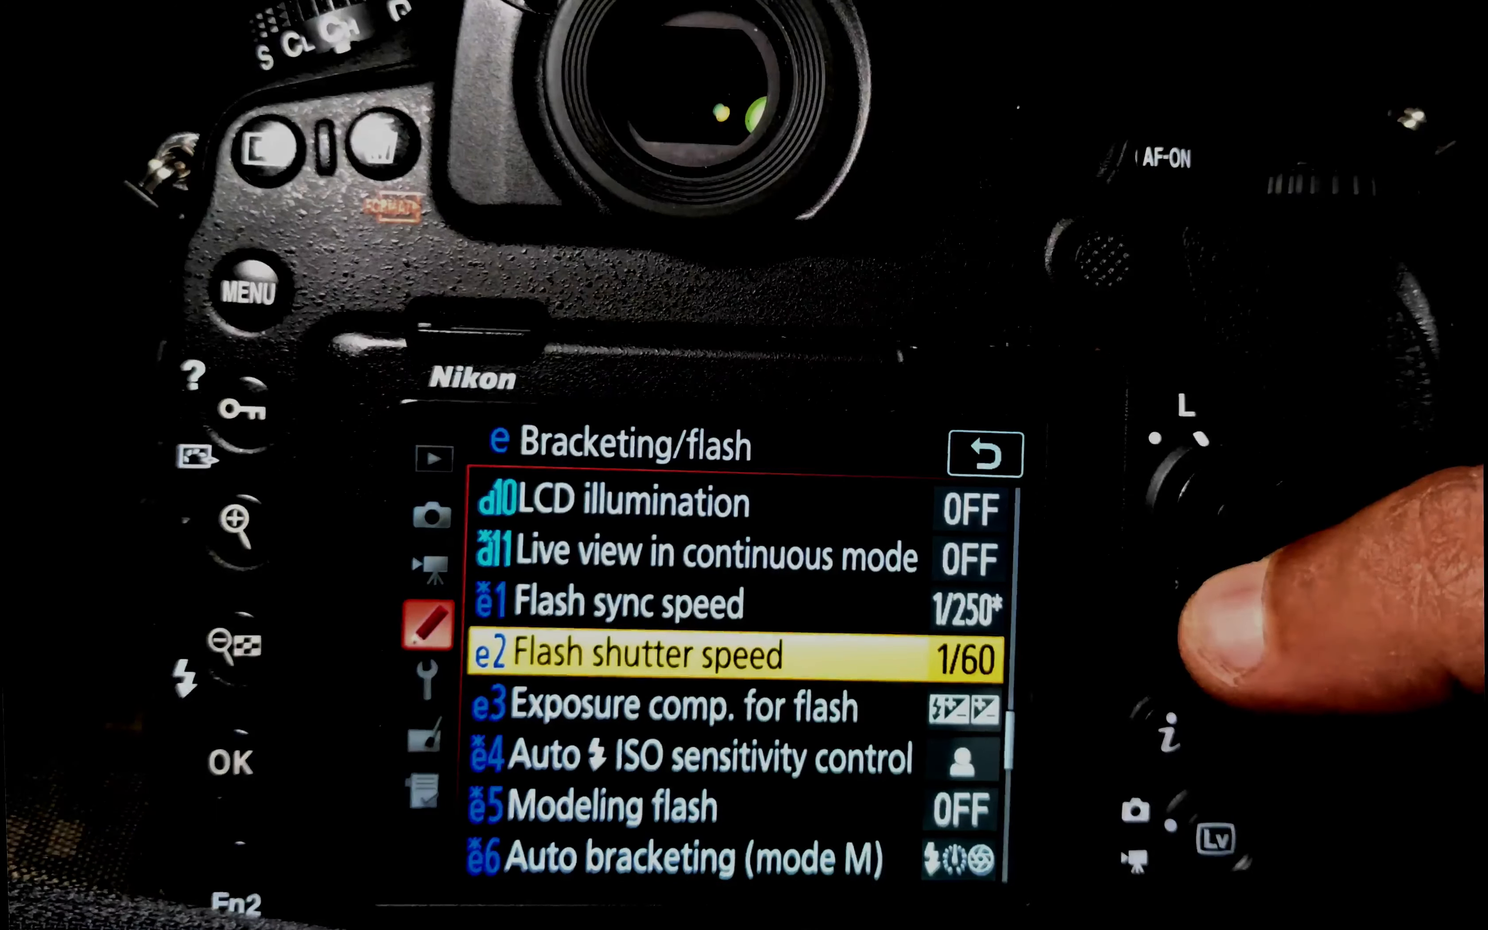
pyautogui.press('Down')
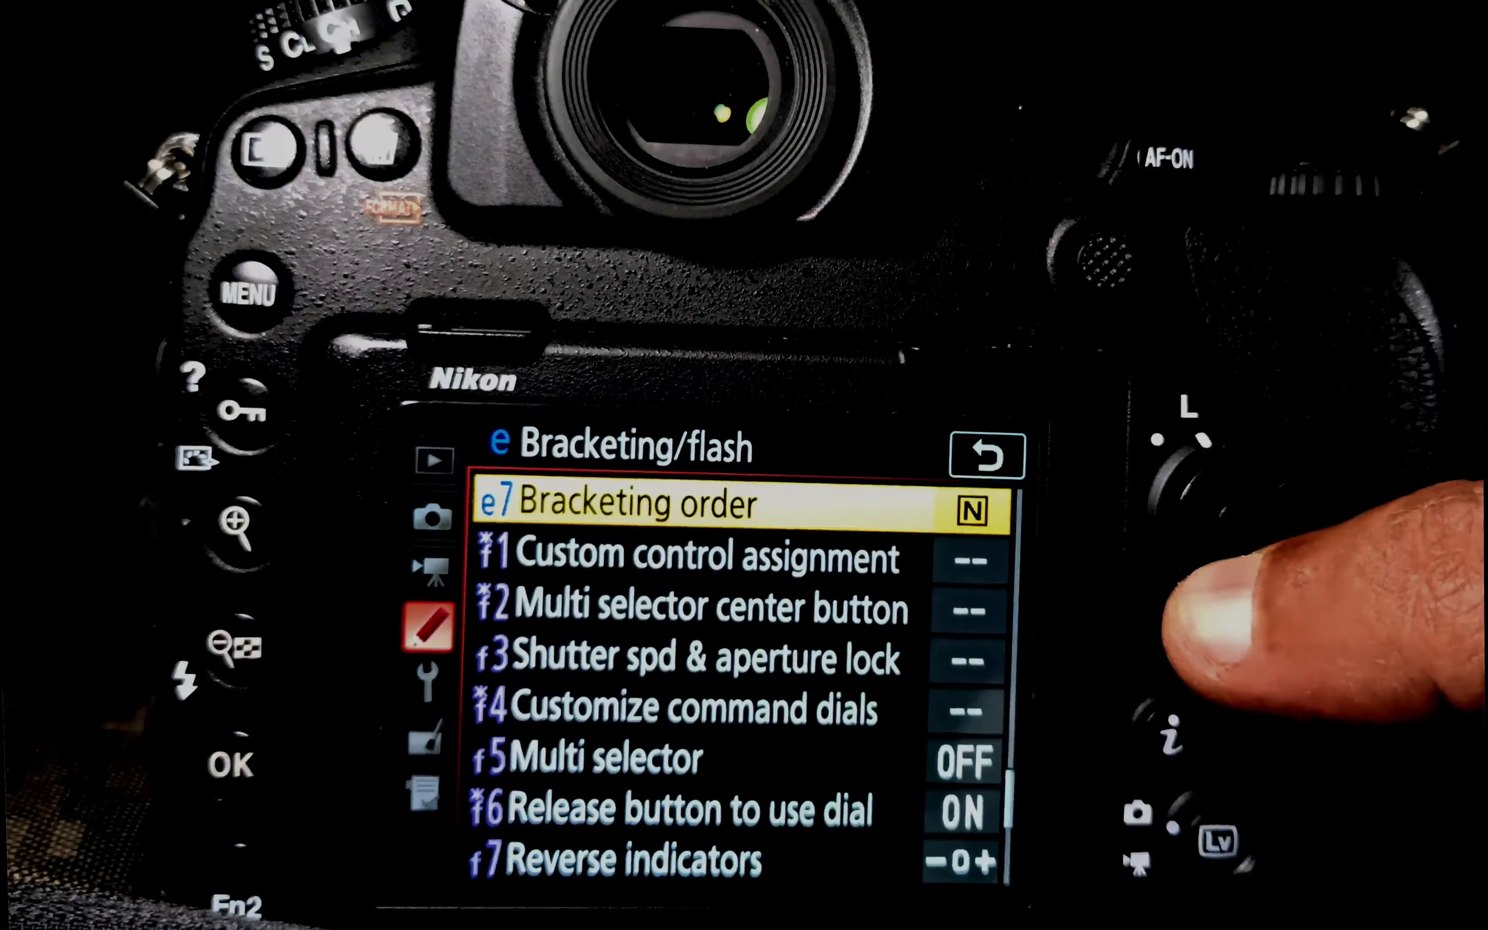
# - Set f2 multi selector center button to RESET for shooting and Zoom on/off for playback
pyautogui.press('Down')
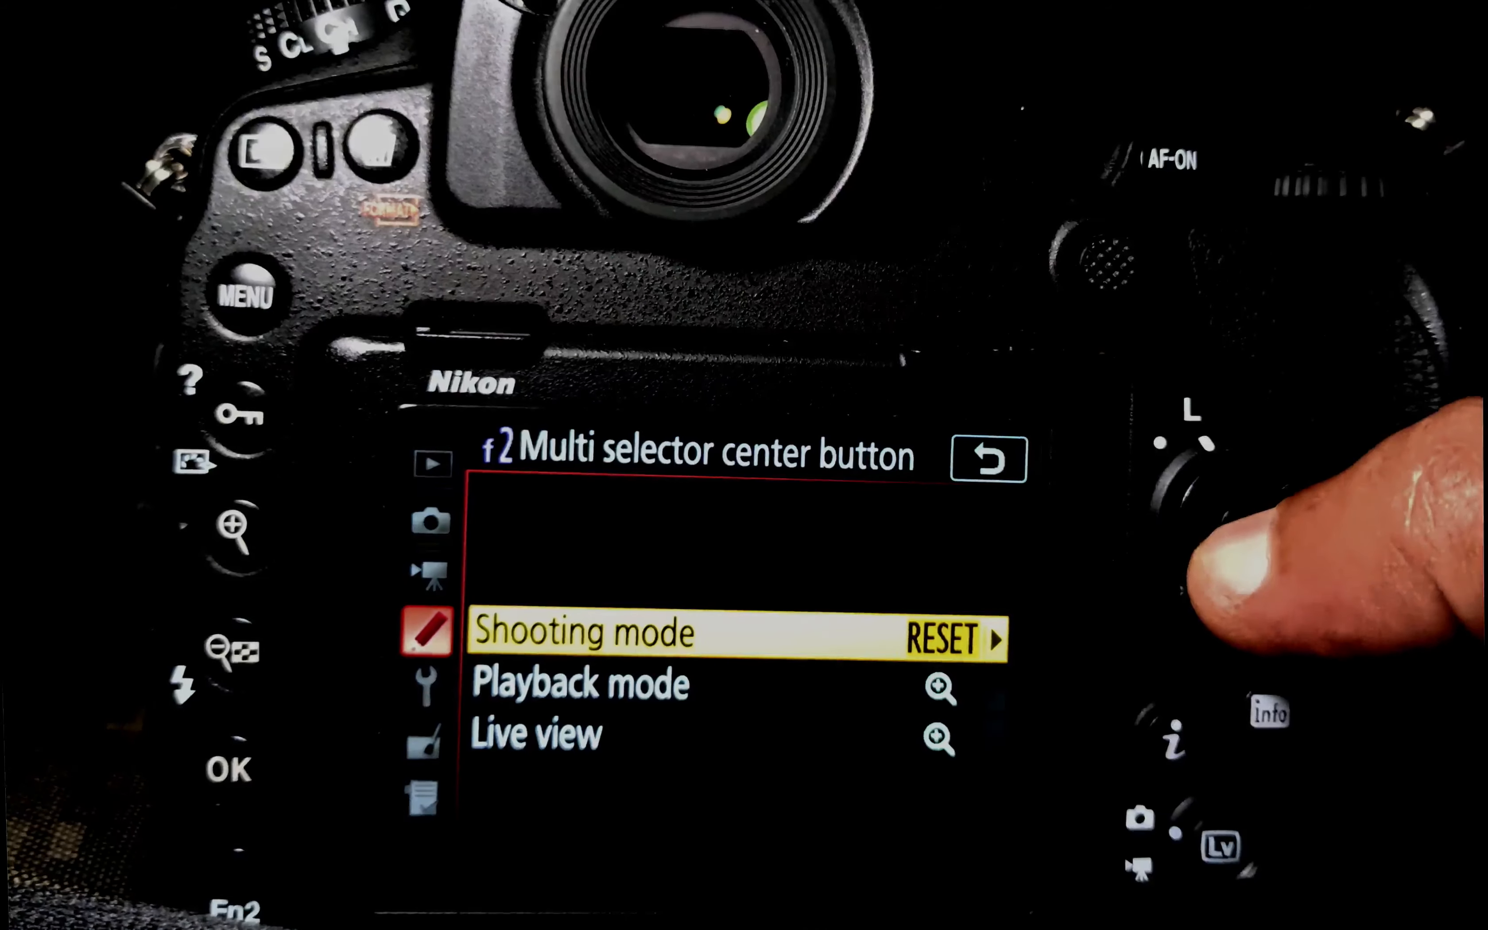
pyautogui.press('Down')
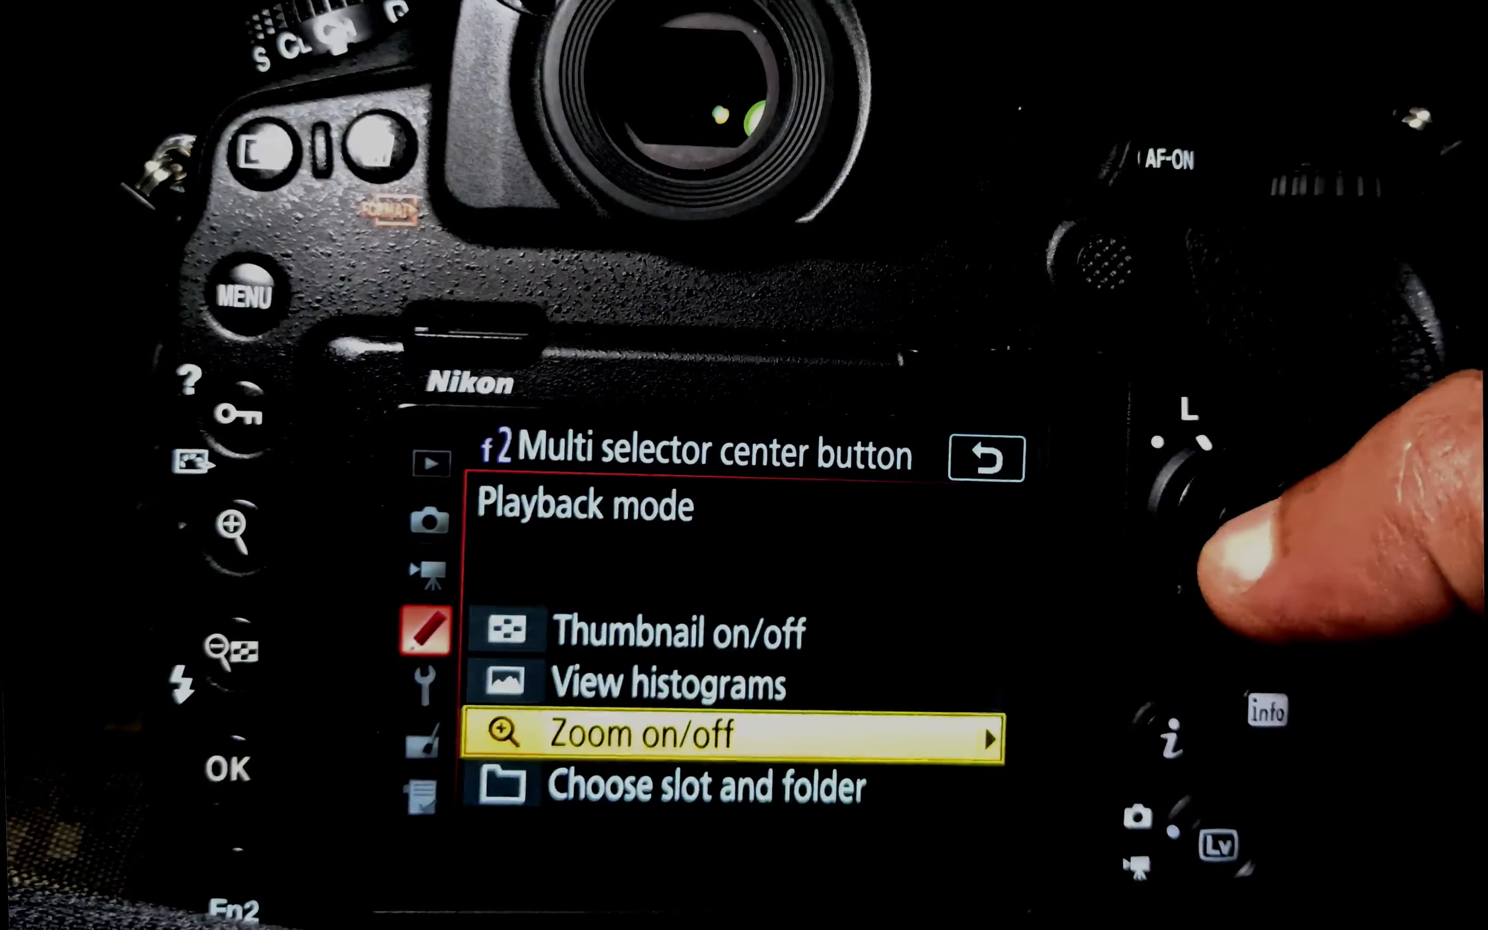
pyautogui.click(741, 736)
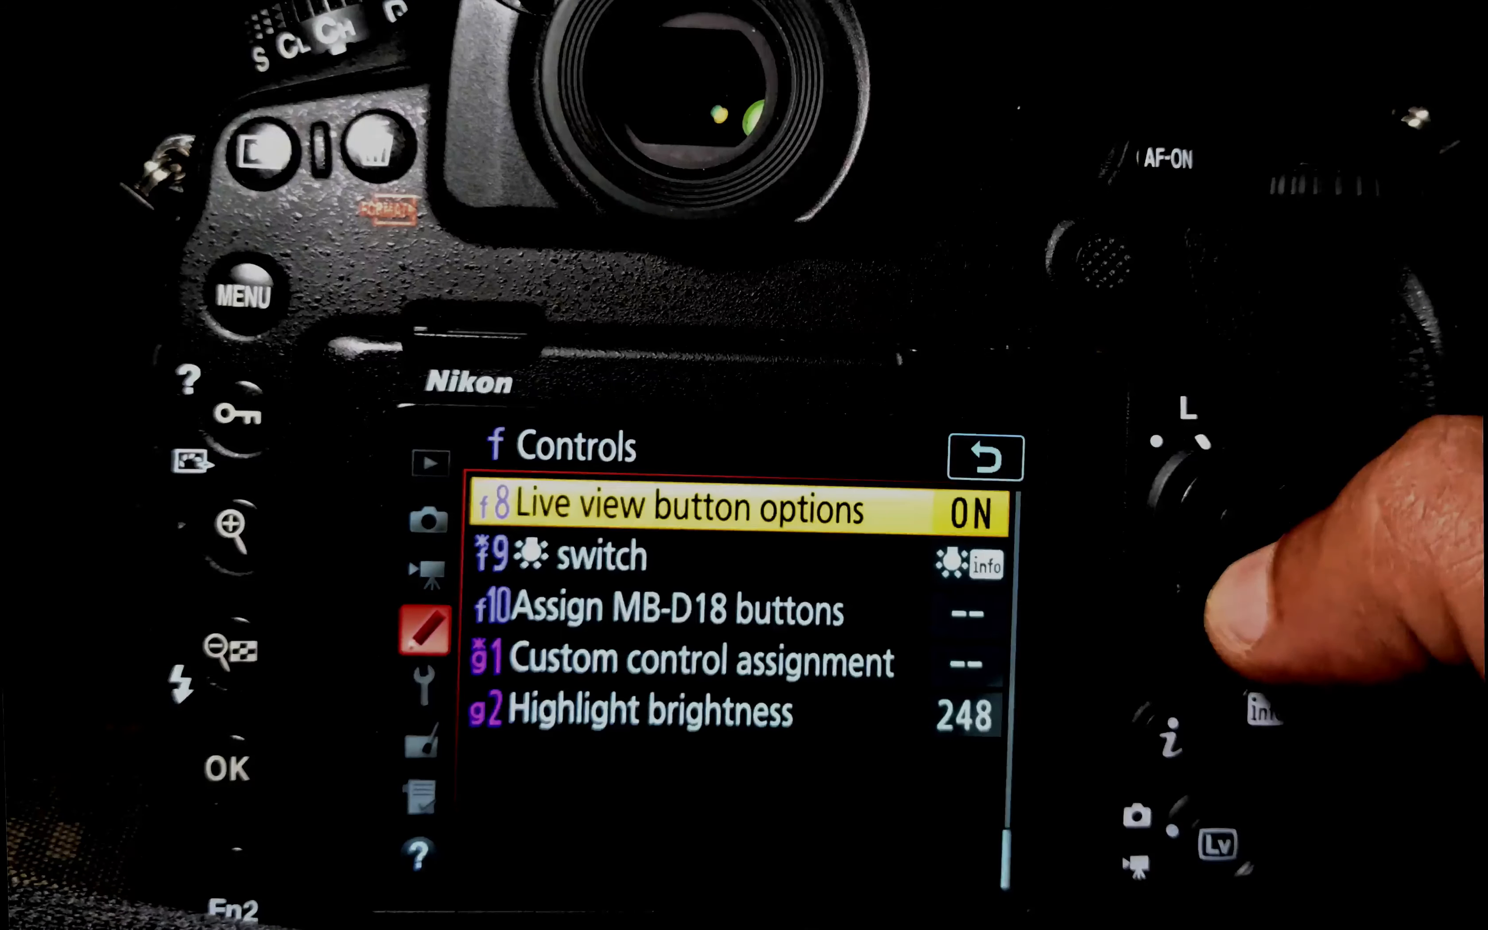
pyautogui.press('Down')
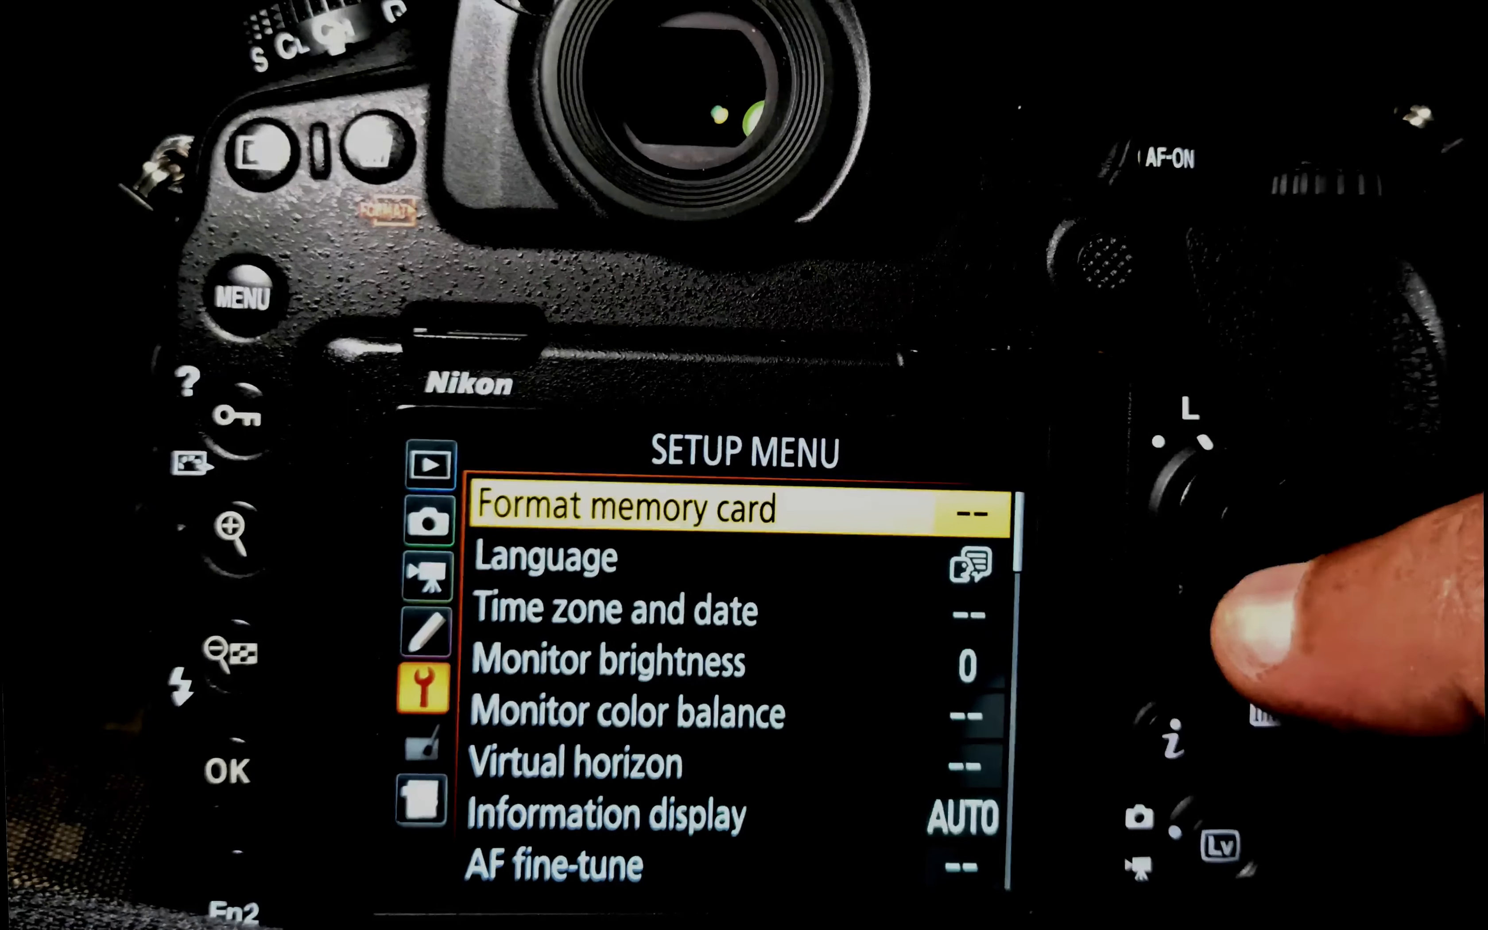
# - Review setup options through virtual horizon and image comment, keeping touch controls on
pyautogui.press('down')
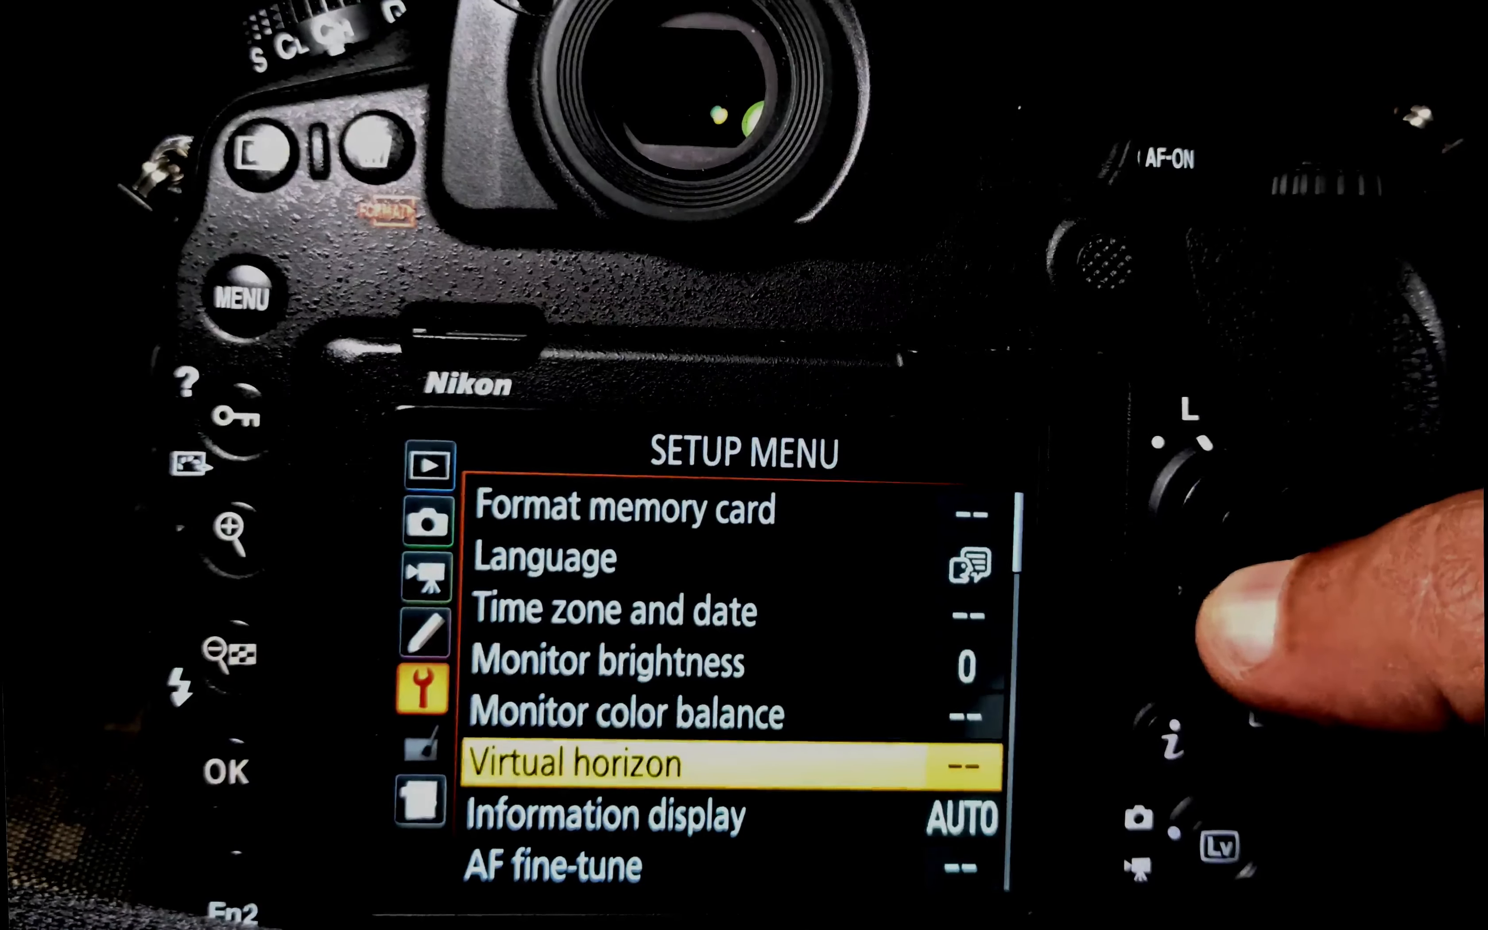
pyautogui.press('Down')
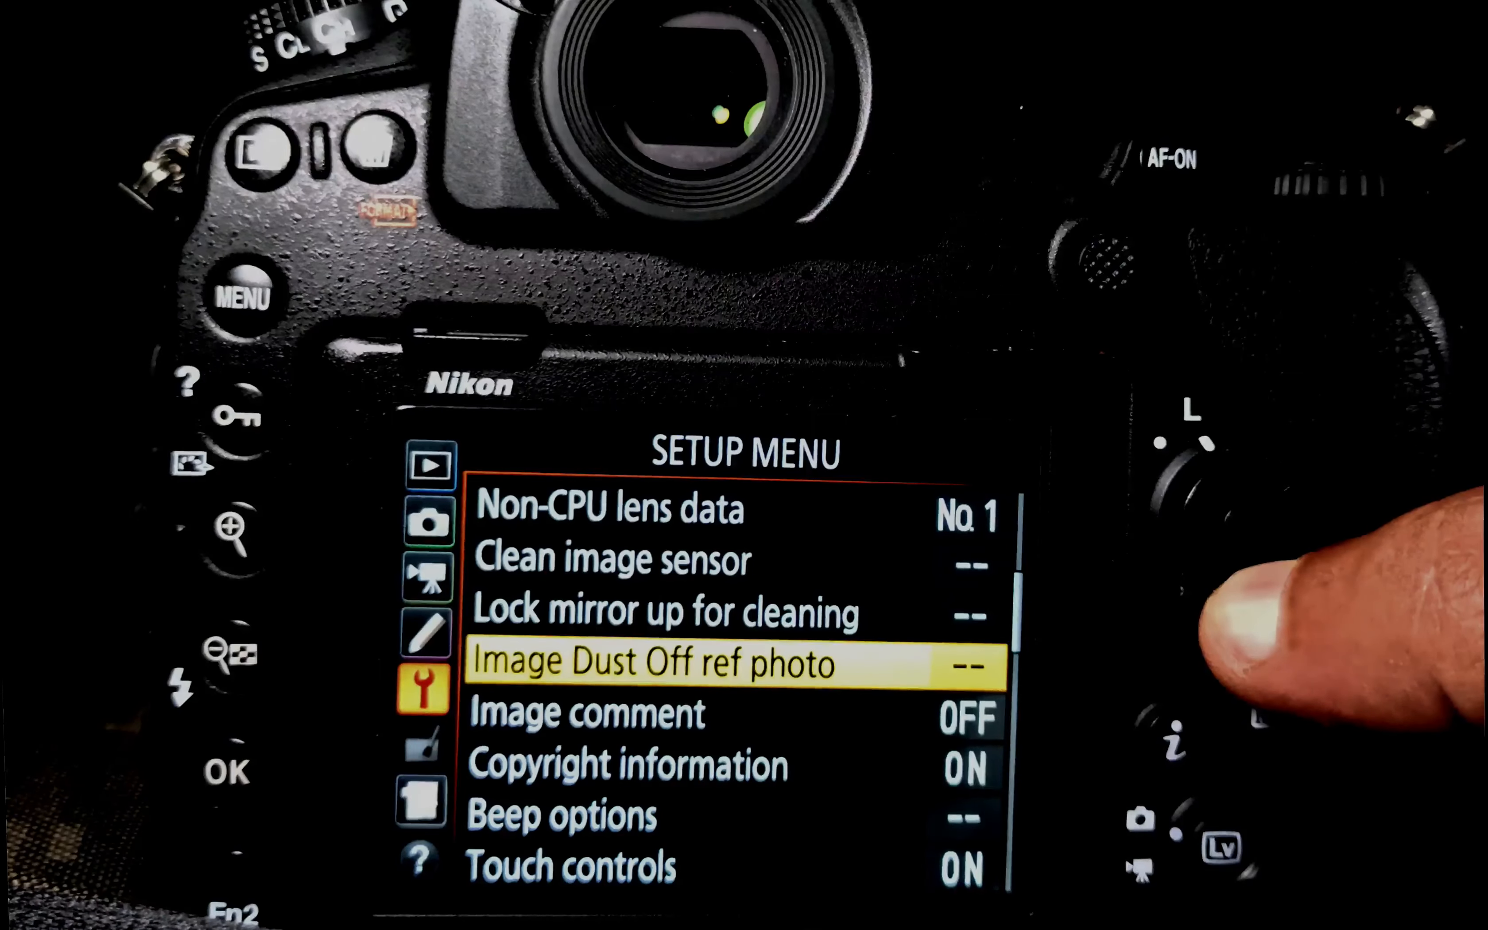
pyautogui.press('Down')
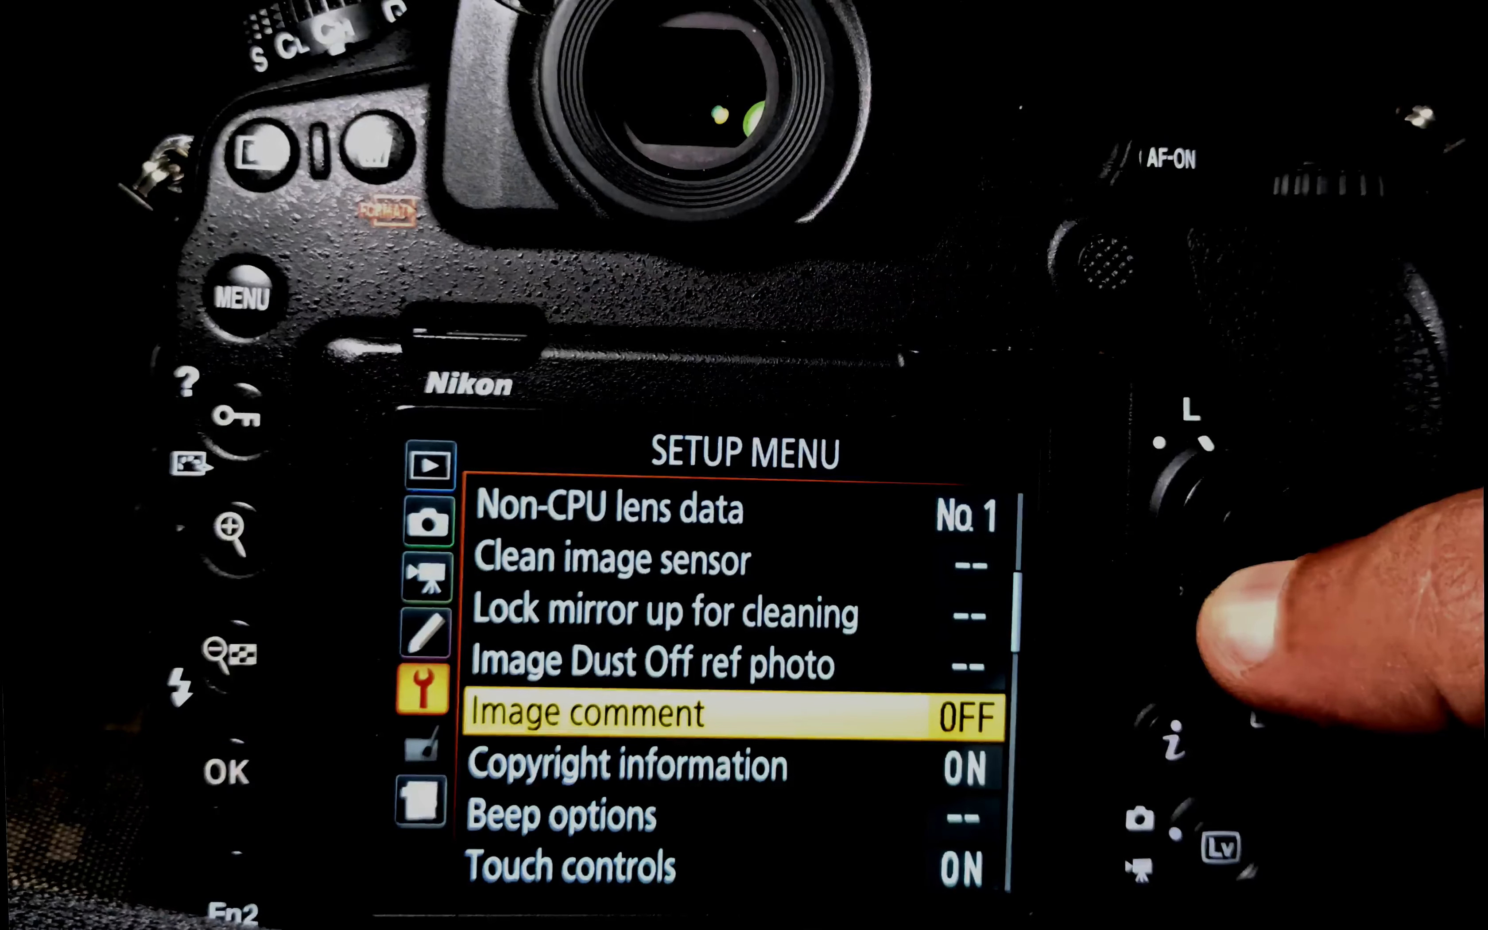
pyautogui.press('Down')
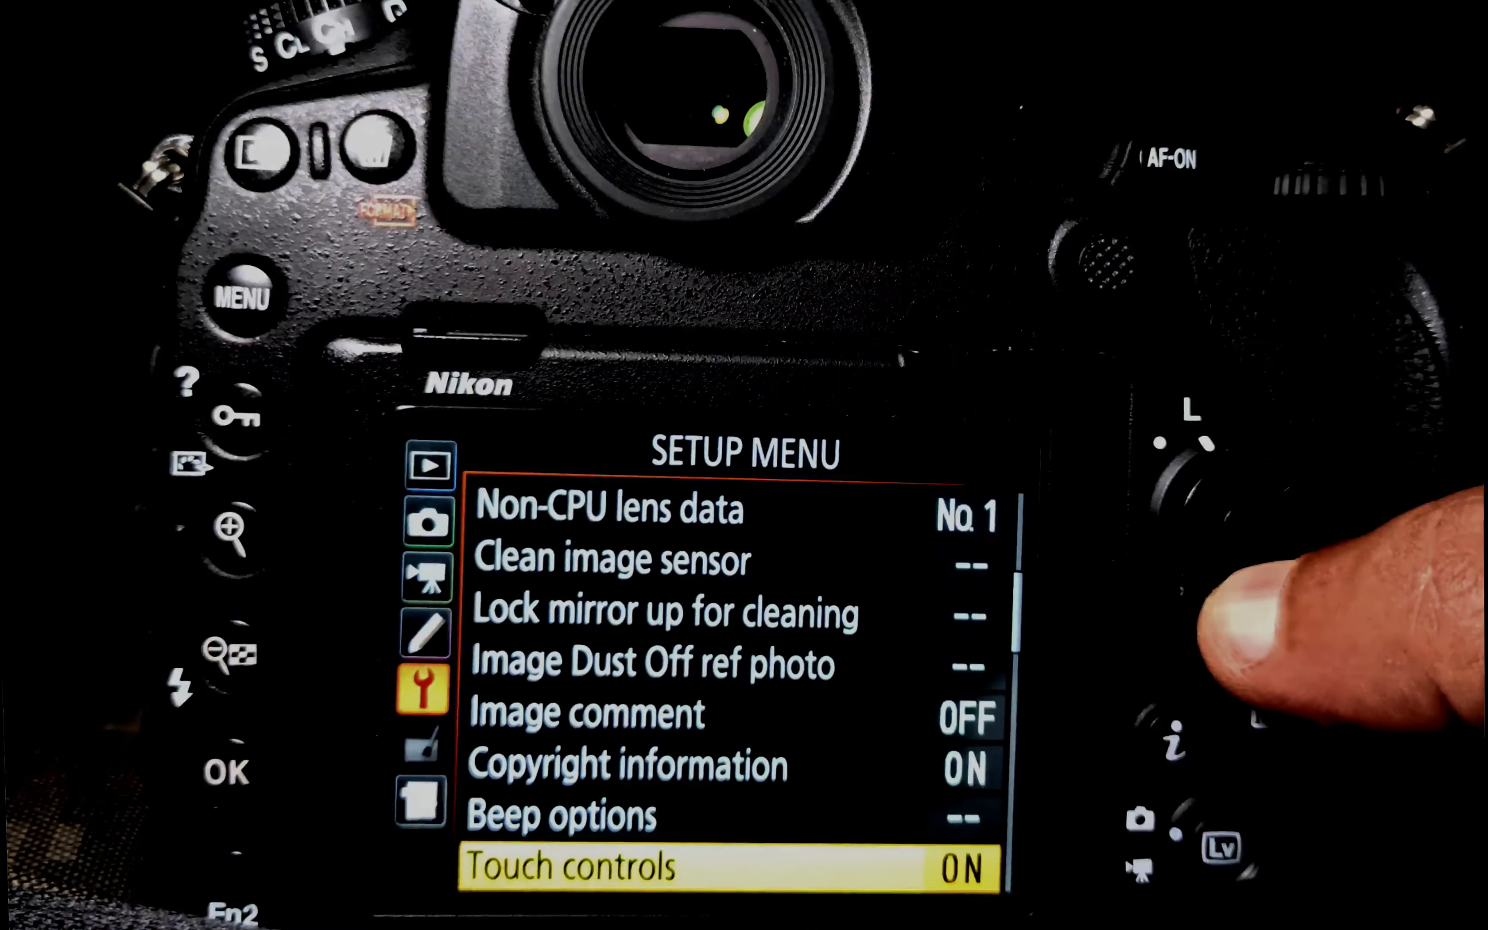
pyautogui.scroll(-3)
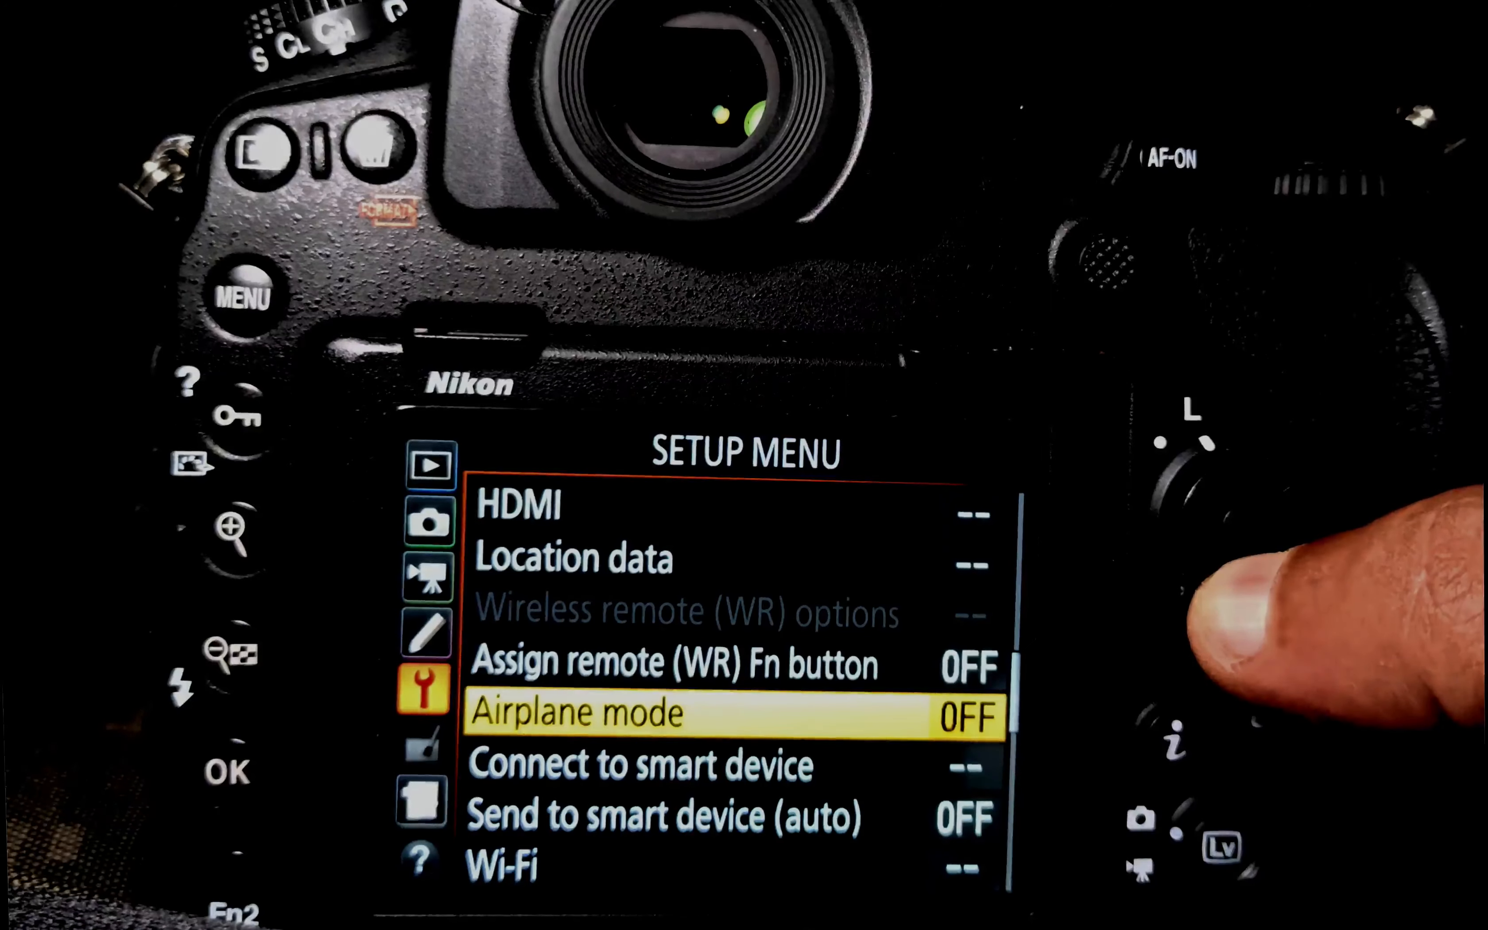
# - Keep airplane mode off, battery order MB-D18 and slot empty release lock as set
pyautogui.press('Down')
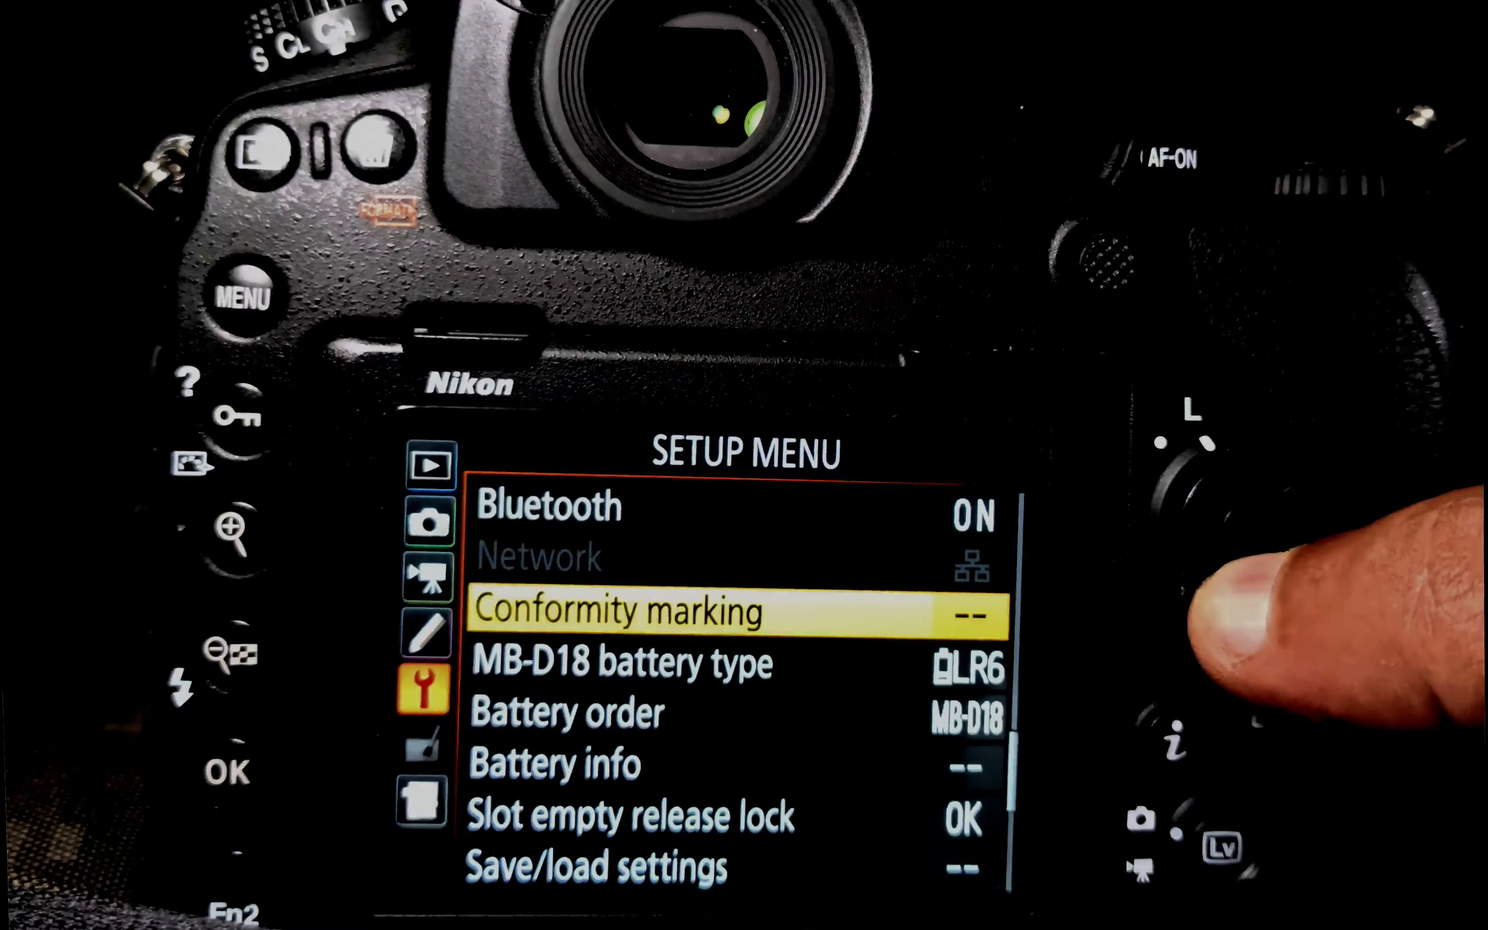
pyautogui.press('Down')
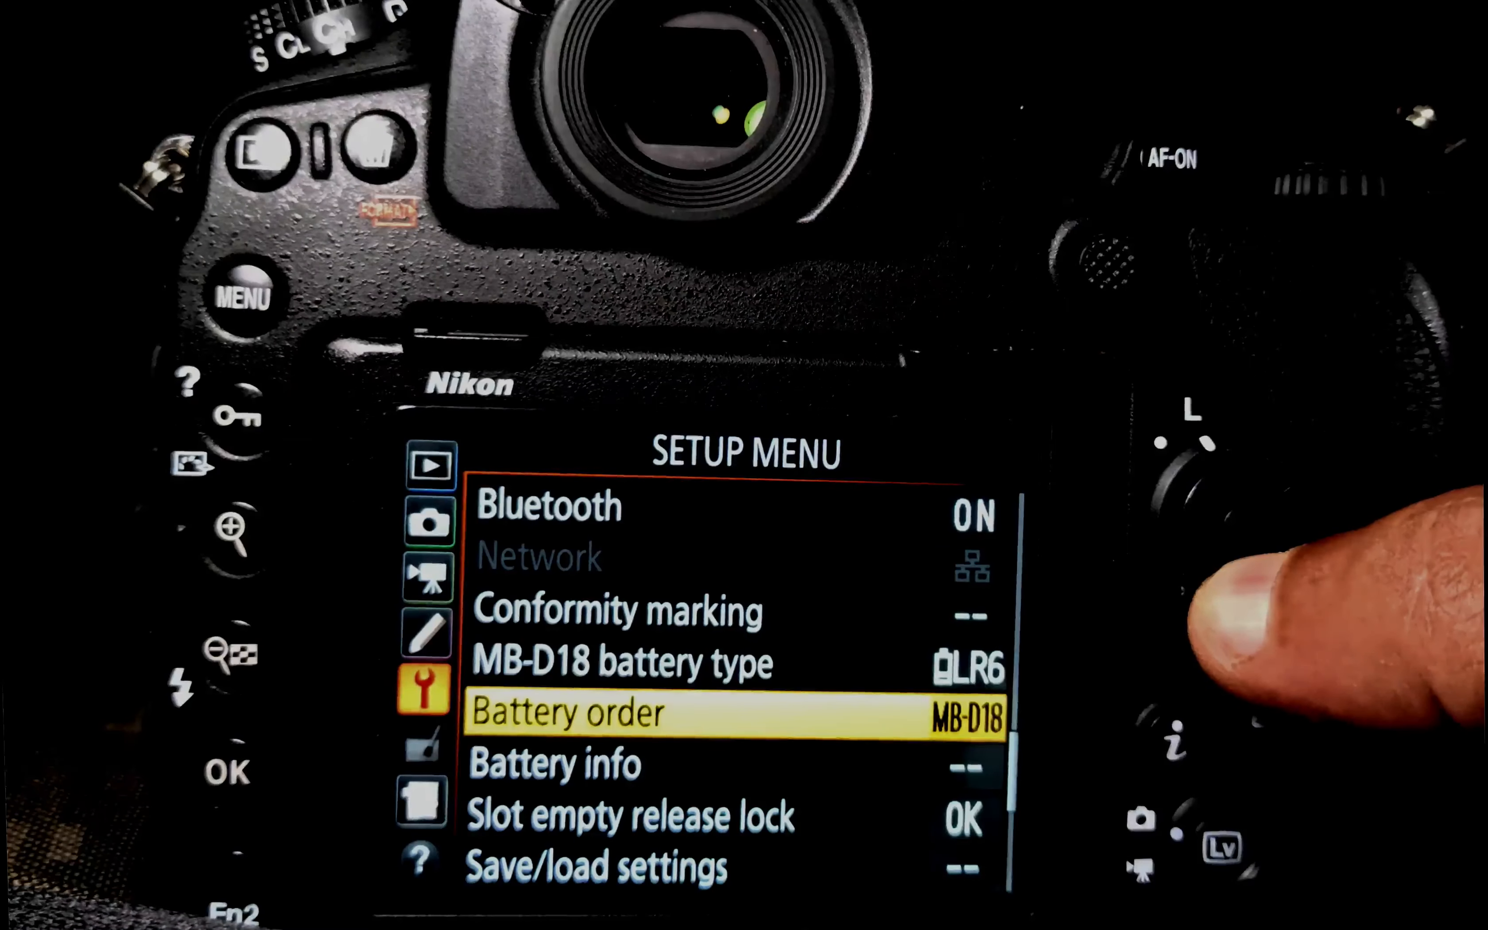
pyautogui.press('Down')
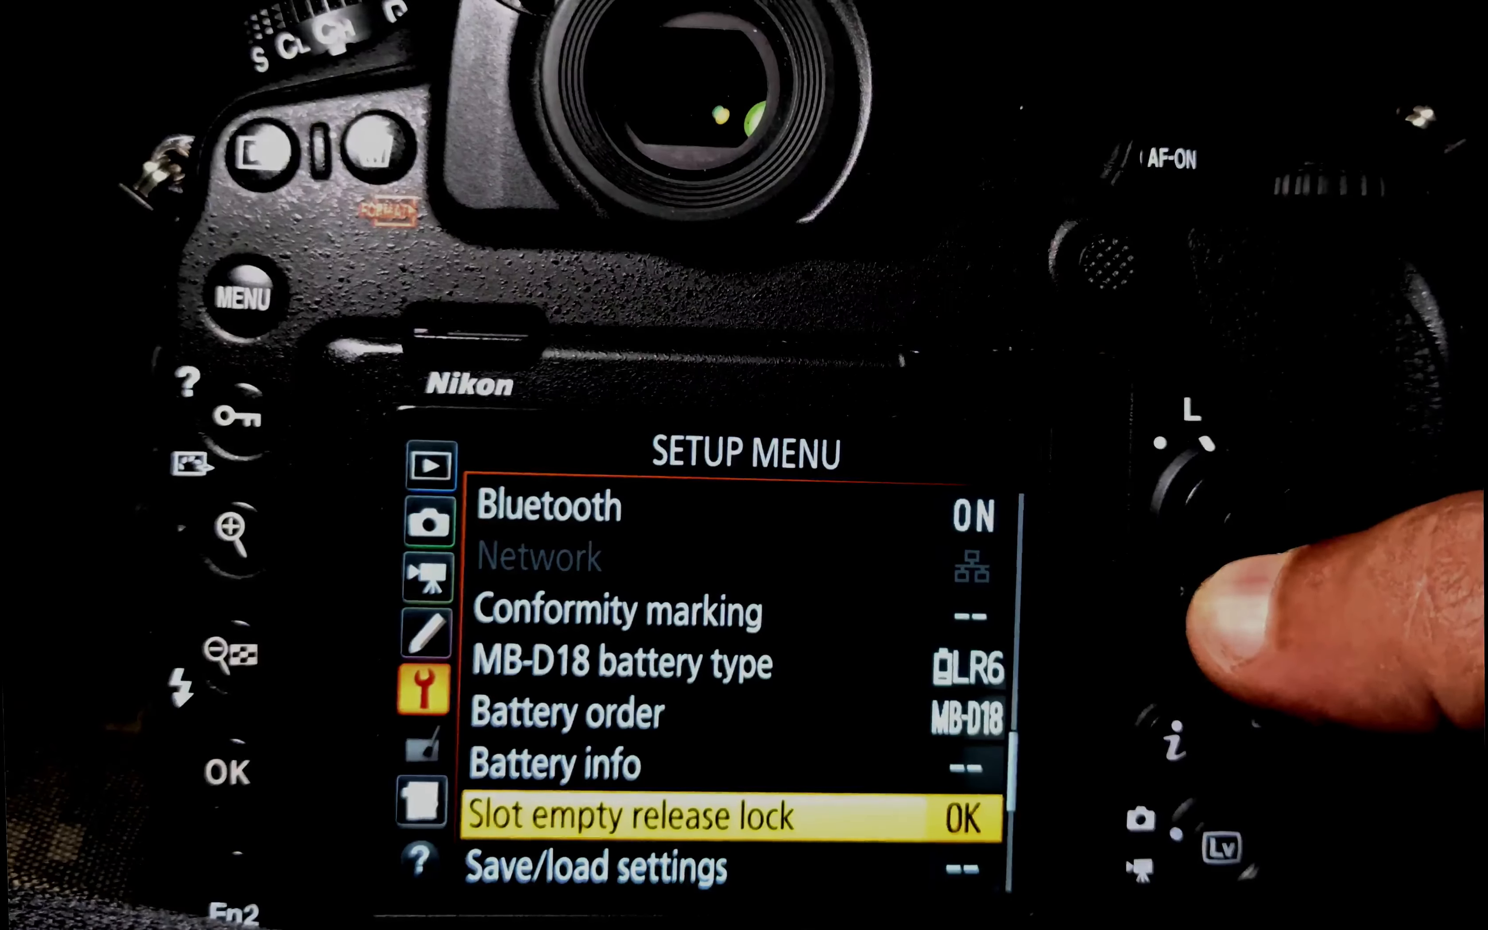
pyautogui.scroll(-3)
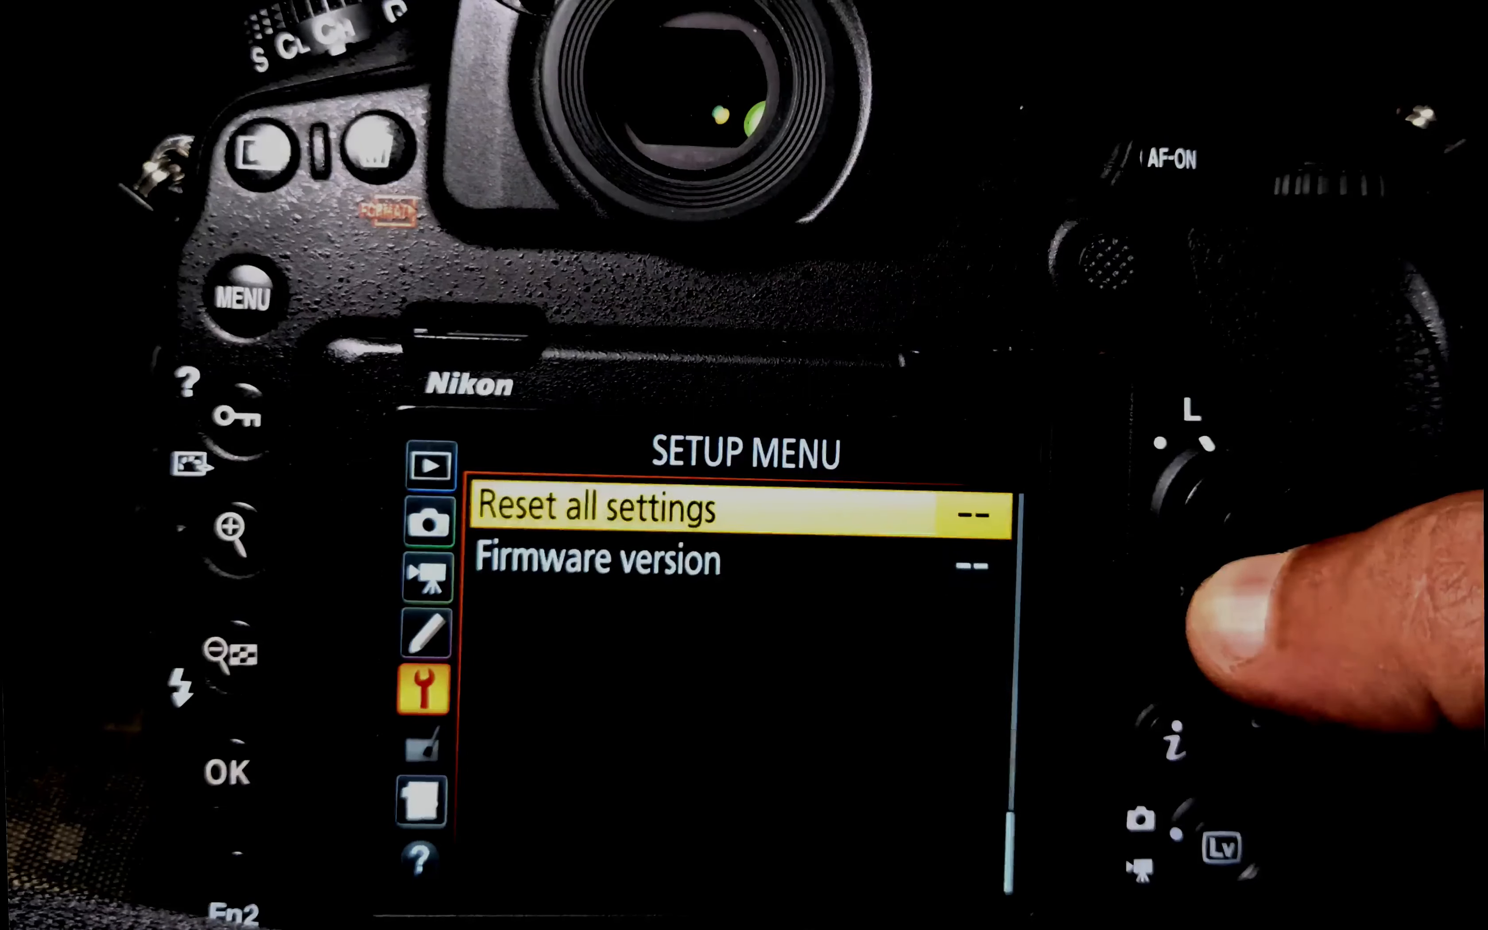